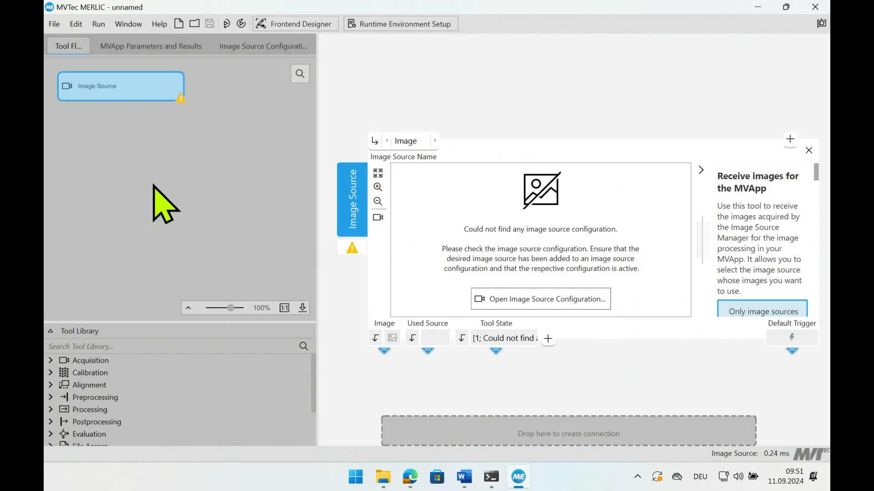
mouse_move(378, 217)
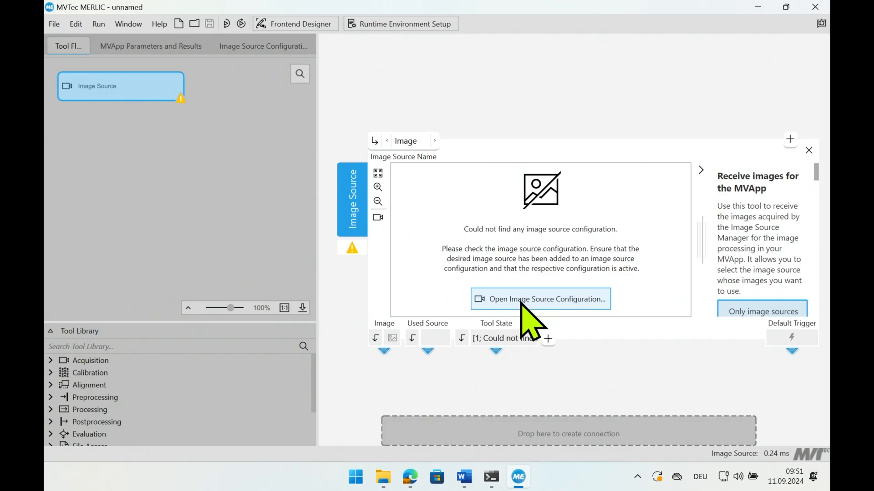
- Create a new shared image source configuration named MERLIC_Webinar_5_6
click(540, 298)
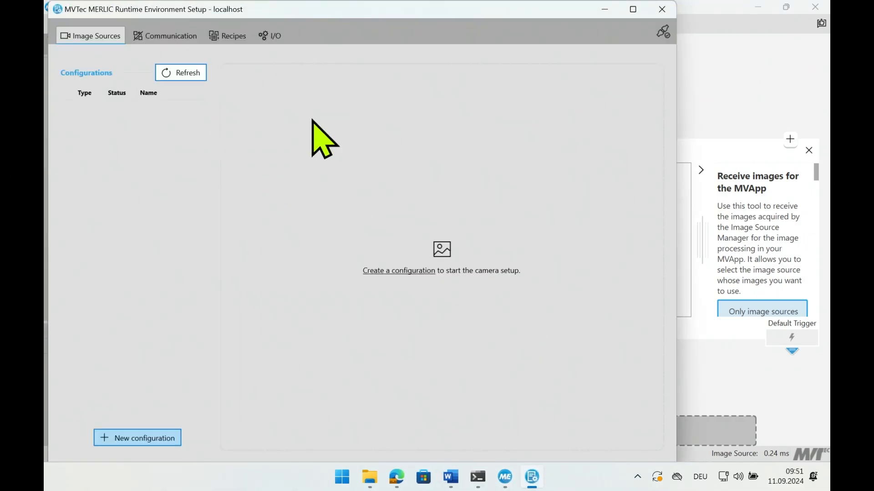
mouse_move(362, 328)
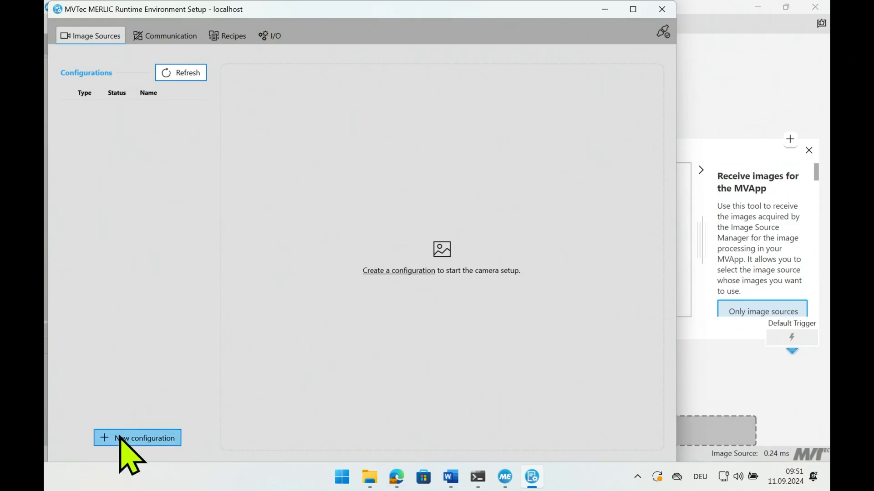
click(137, 437)
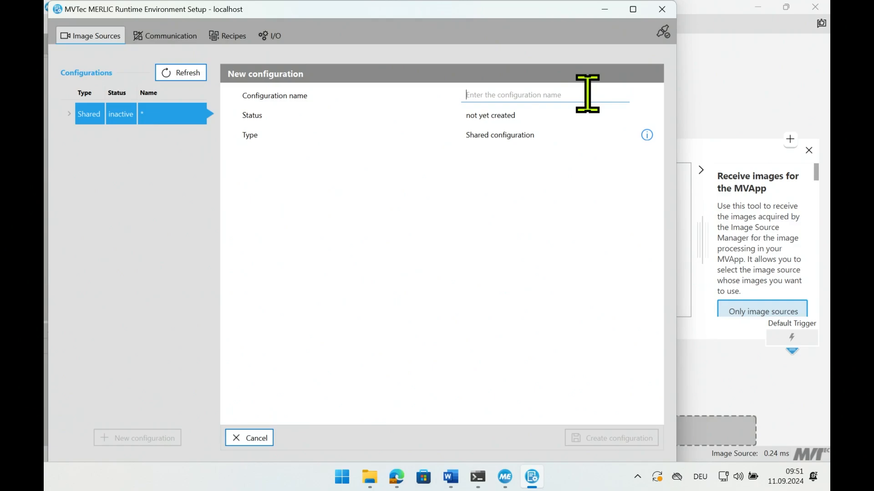
text(MERLI)
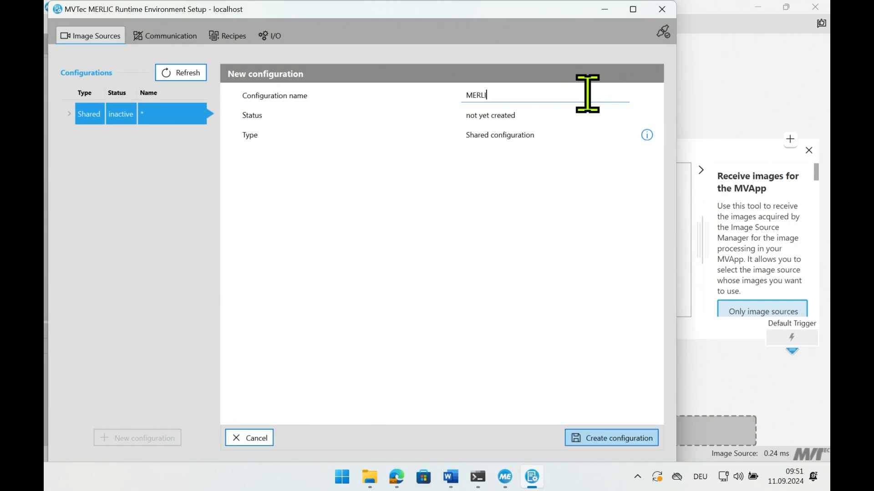
text(C_Webinar_5_6)
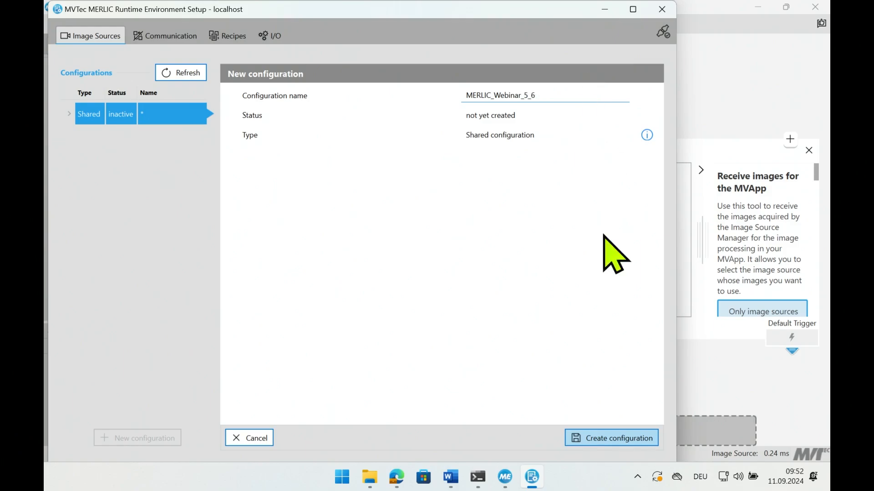
click(611, 437)
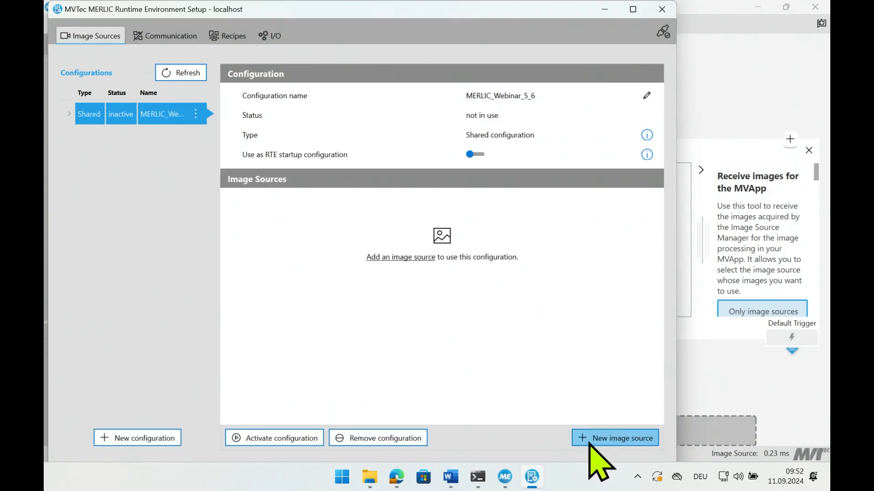
- Activate the configuration, set it as RTE startup configuration, and begin a new image source
click(274, 437)
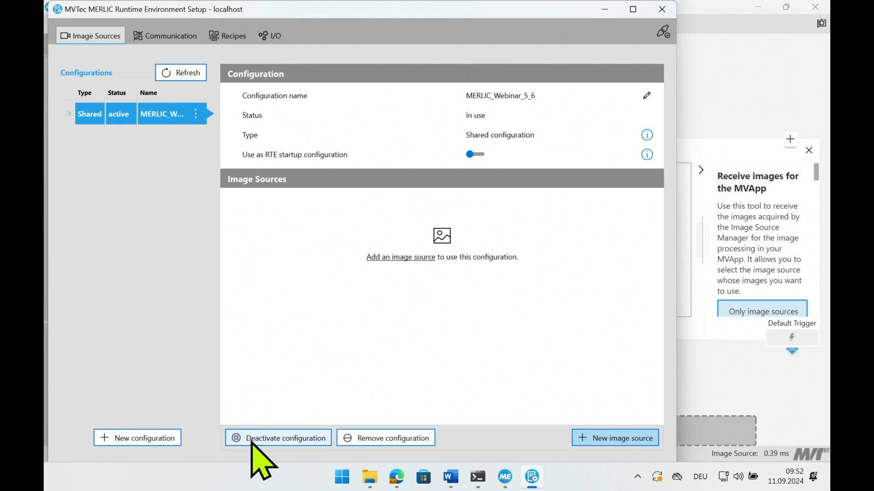
mouse_move(474, 154)
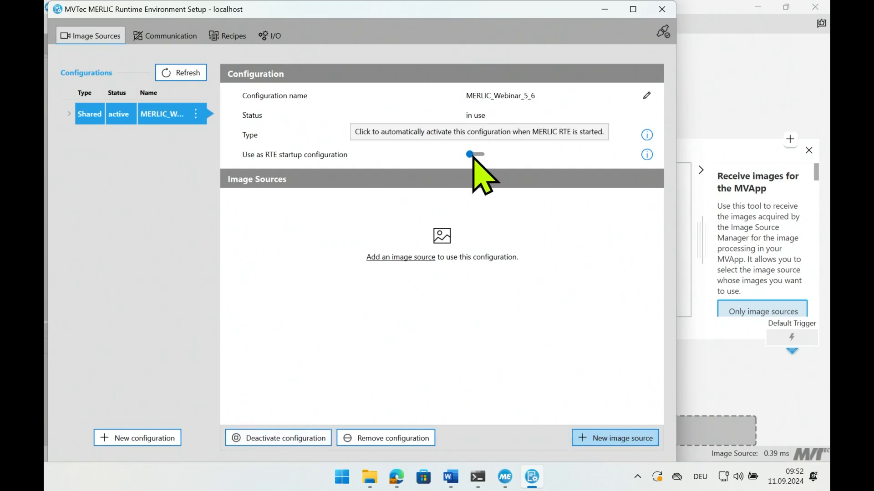
click(475, 154)
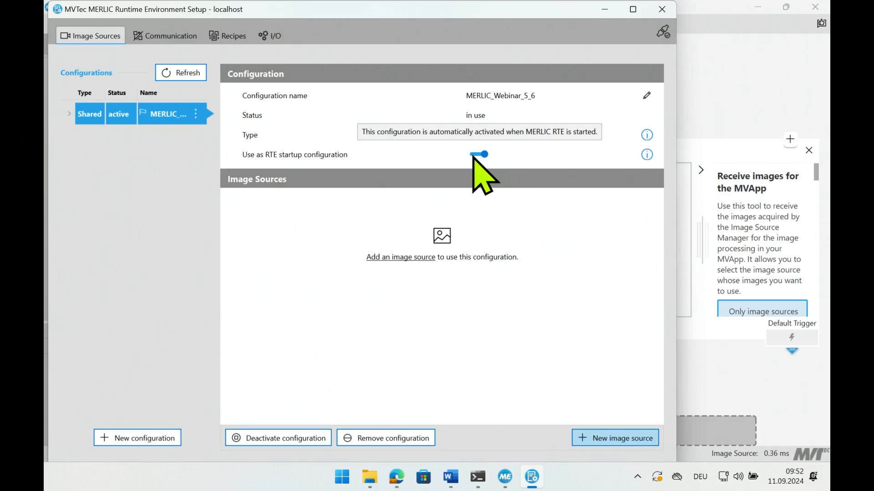
click(615, 438)
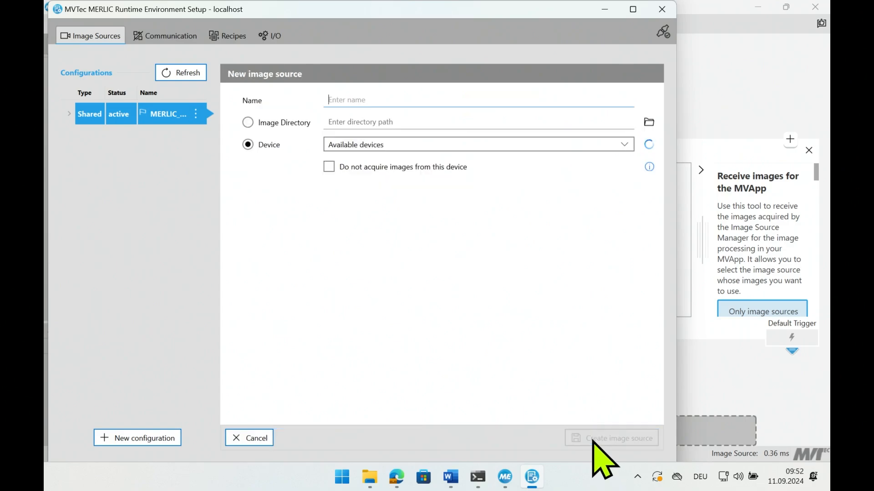
- Add an image source named Image using the IDS USB3Vision camera device
text(Image)
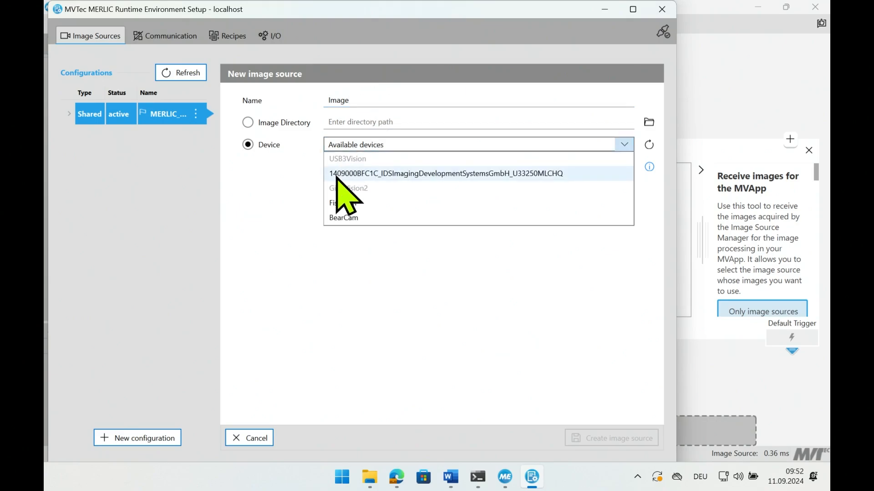
click(446, 172)
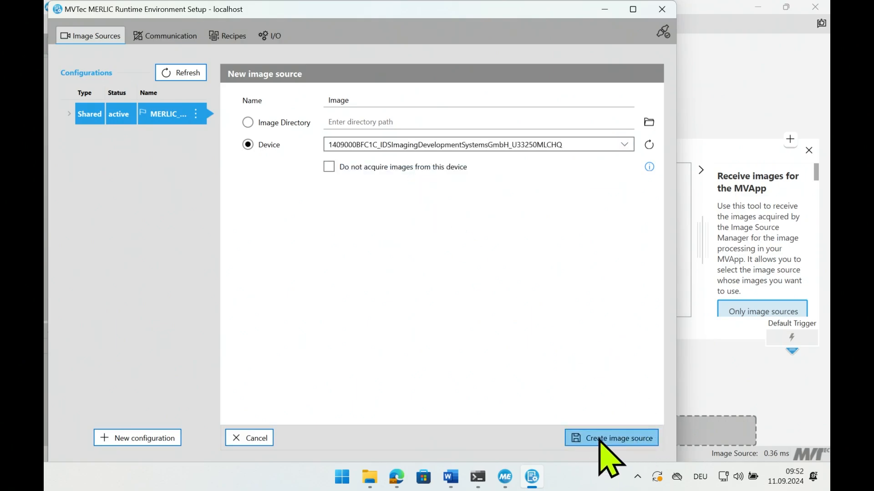
click(611, 438)
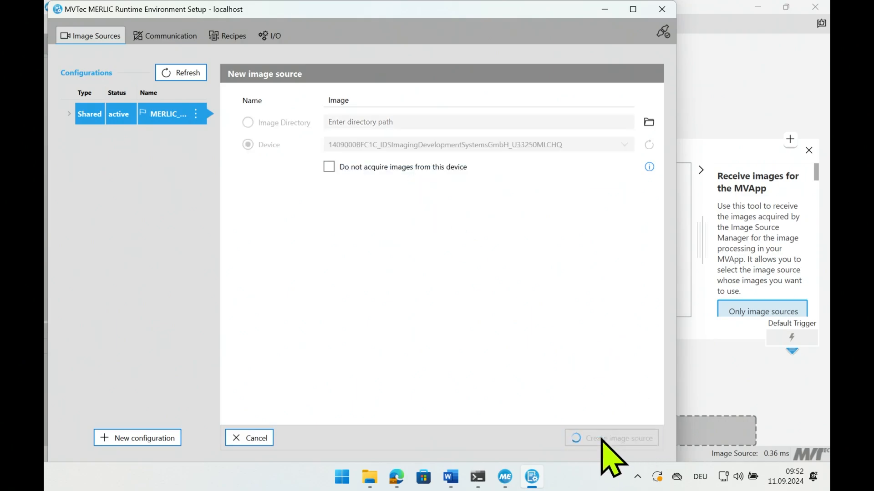
click(610, 438)
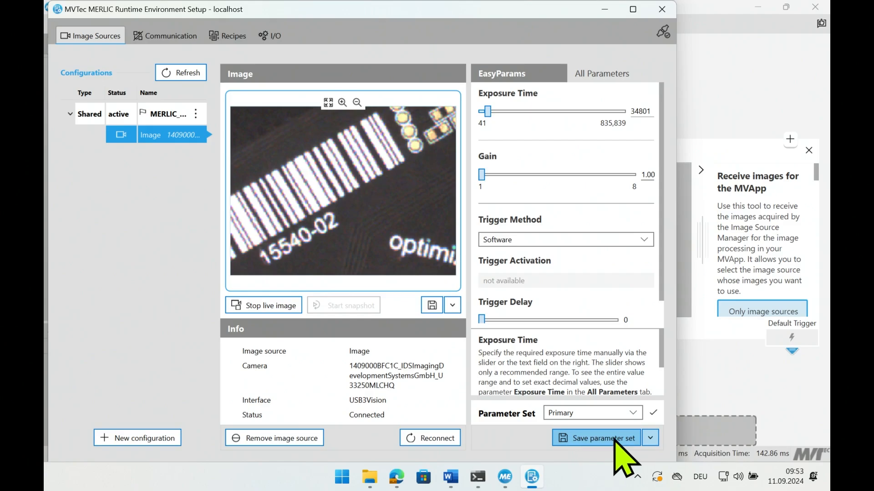
- Save the camera settings as a new parameter set read_bar_code_is_param and return to the overview
click(649, 438)
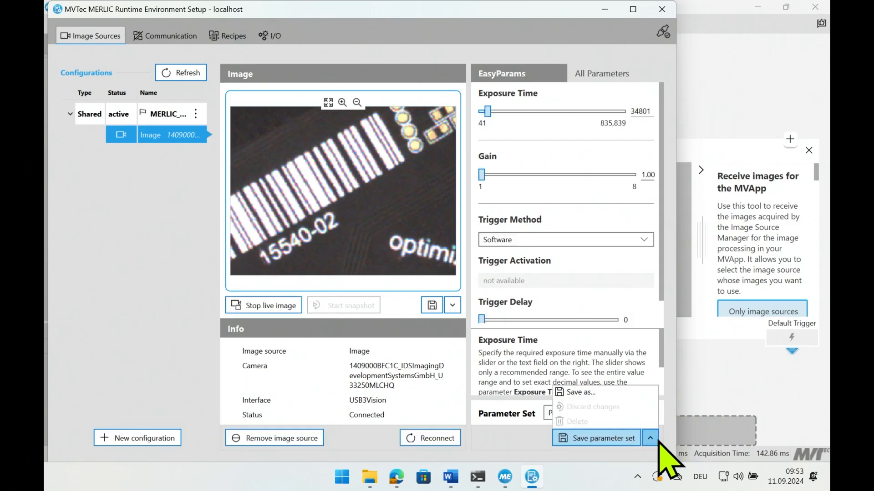
click(581, 392)
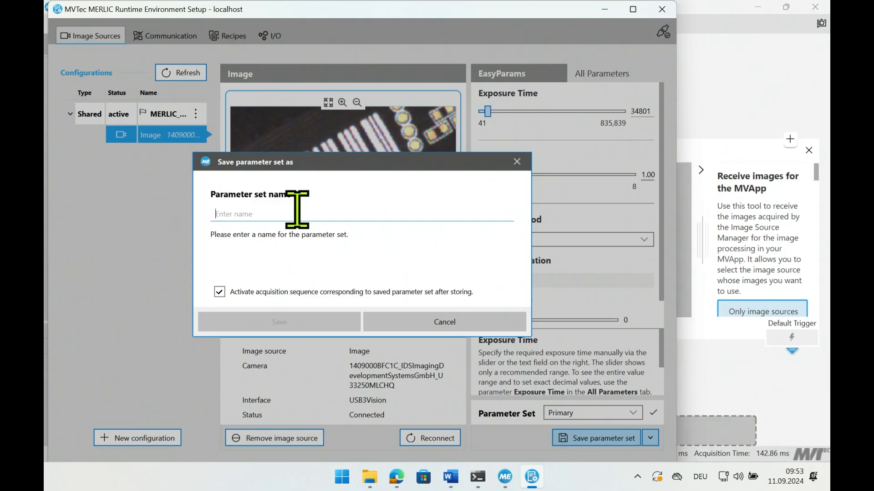
text(read_)
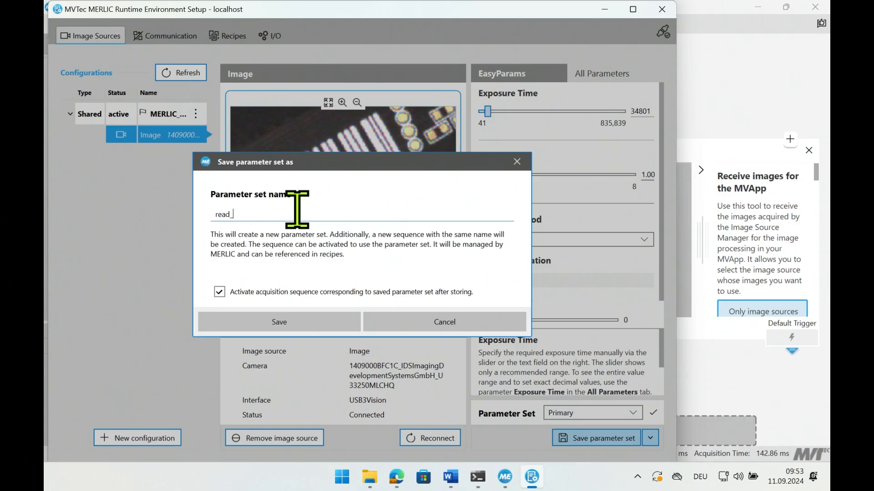
text(bar_code_)
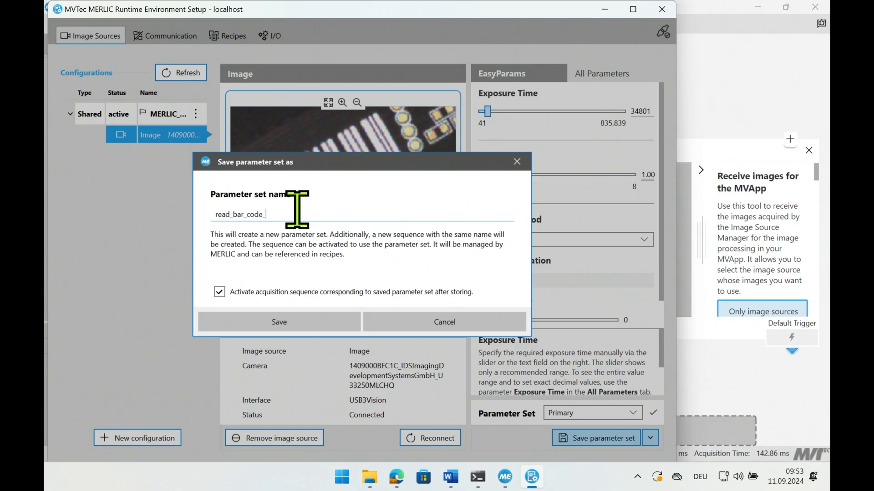
text(i)
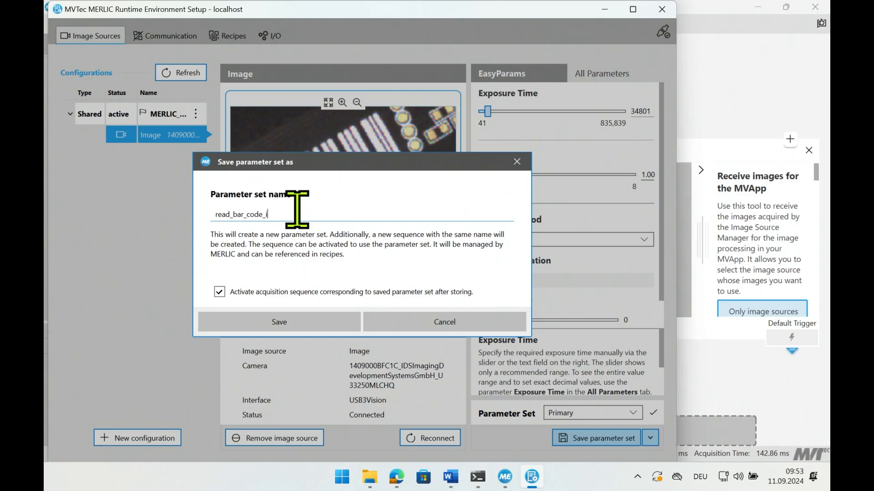
text(s_param)
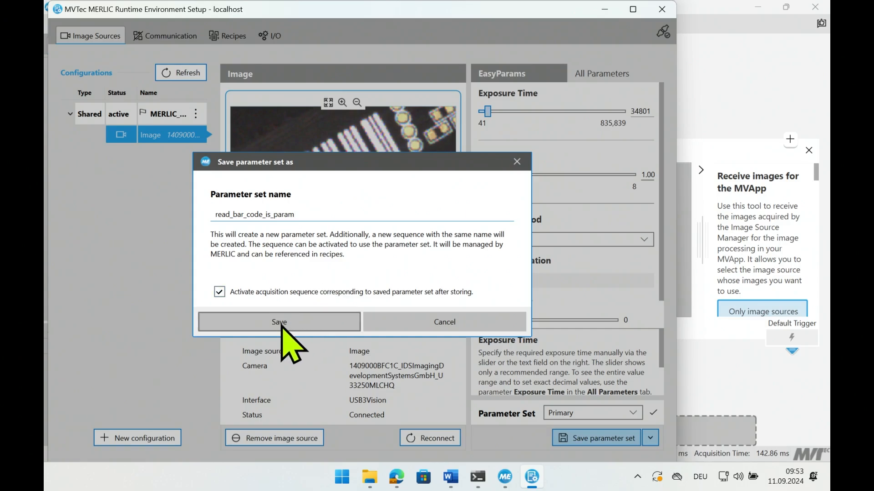
click(278, 322)
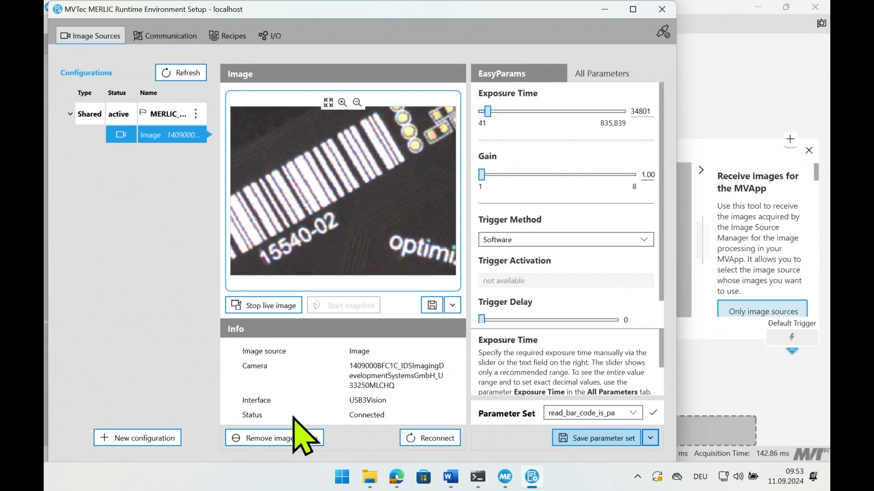
click(162, 114)
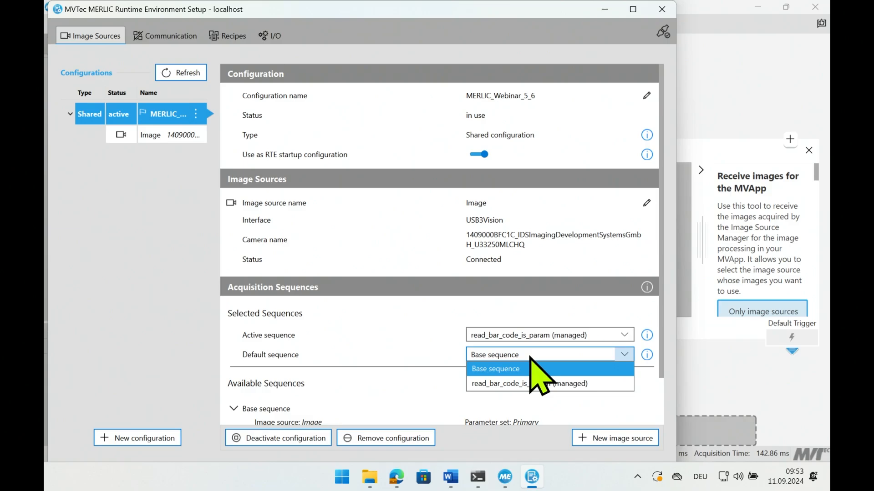
- Switch the default sequence to read_bar_code_is_param, then back to Base sequence
click(494, 369)
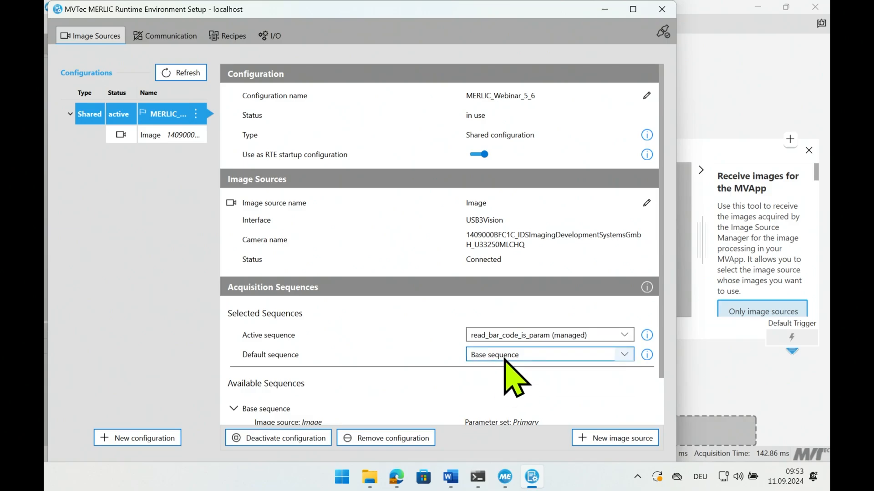
click(549, 354)
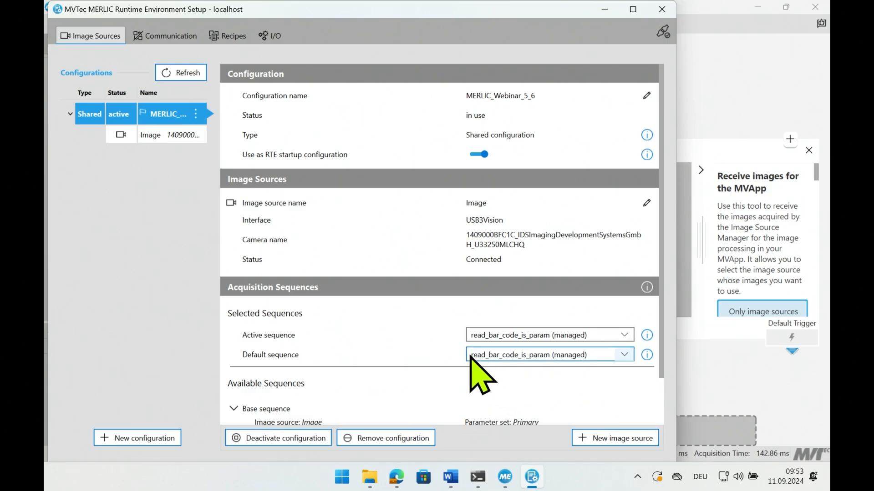
mouse_move(537, 378)
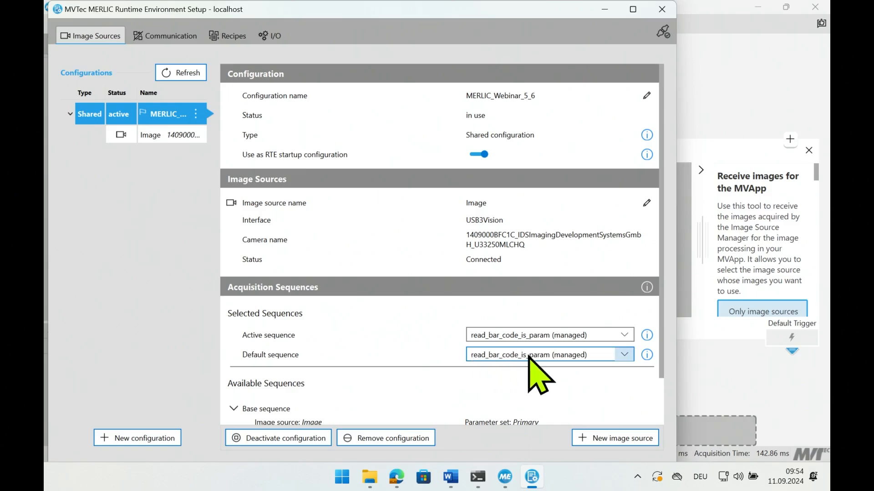
click(548, 354)
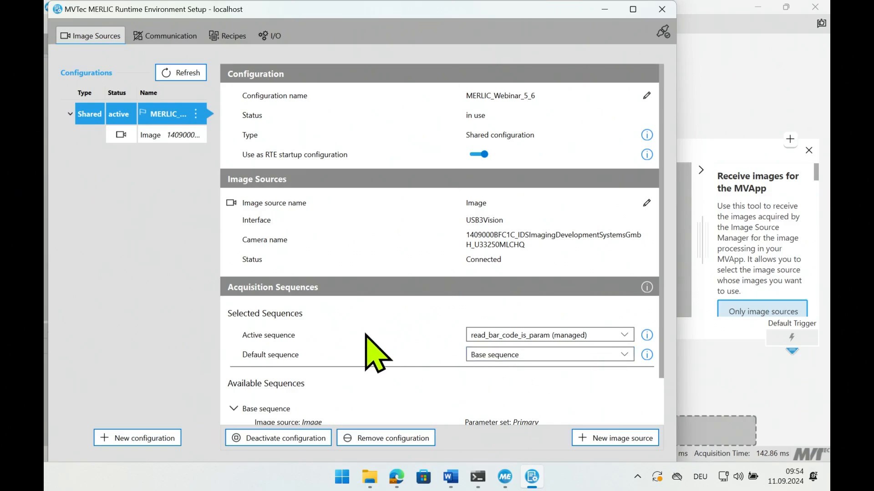
mouse_move(662, 9)
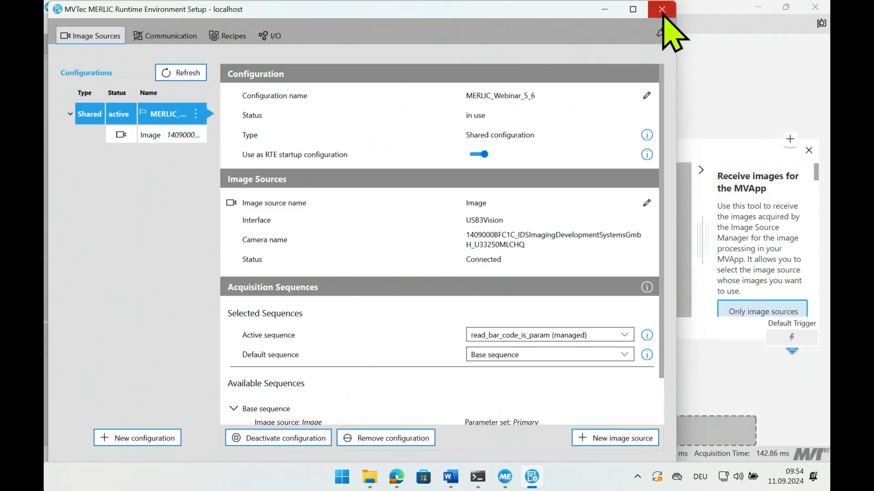
- Close RTE Setup, run live acquisition continuously, and add a Read Bar Code tool after Image Source
click(662, 9)
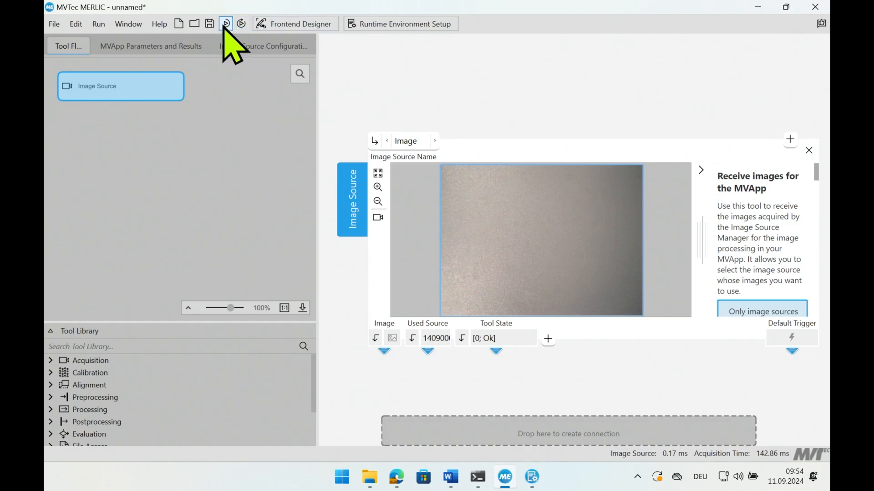
click(225, 24)
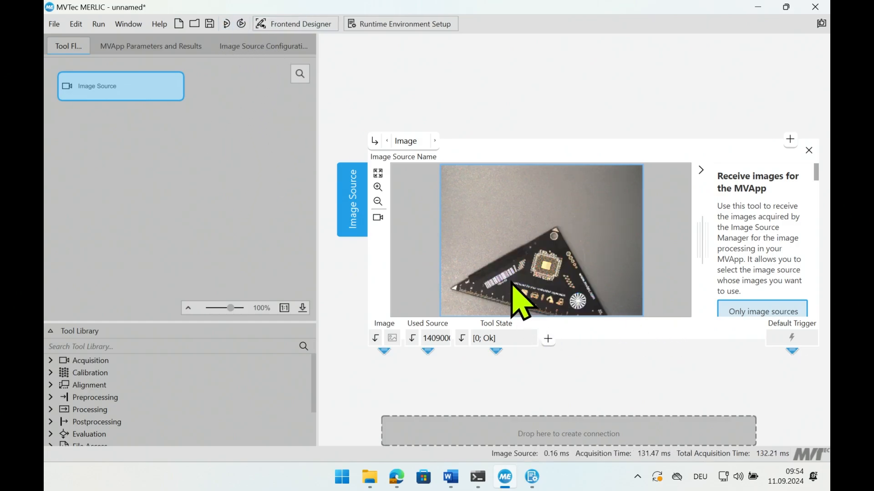
mouse_move(499, 287)
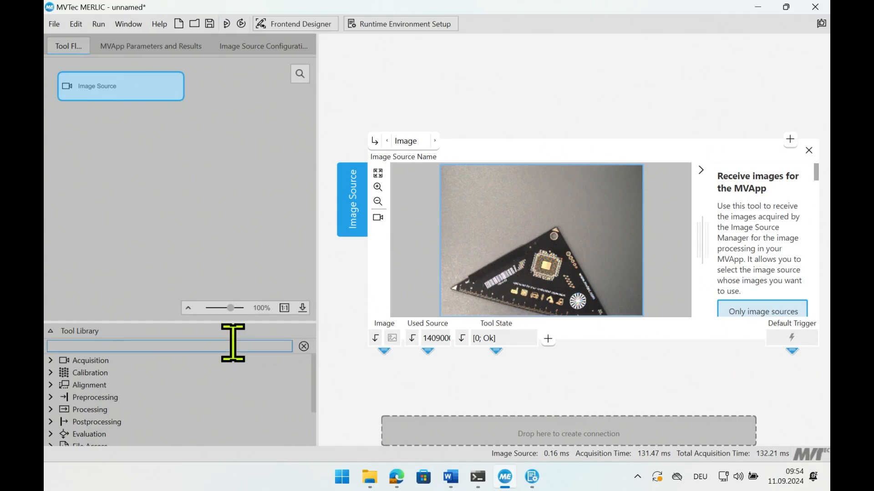
text(bar)
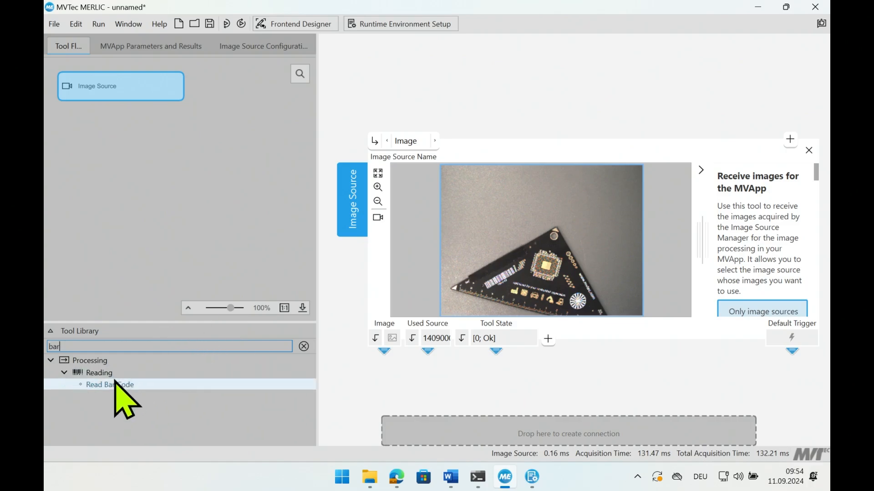
mouse_move(121, 391)
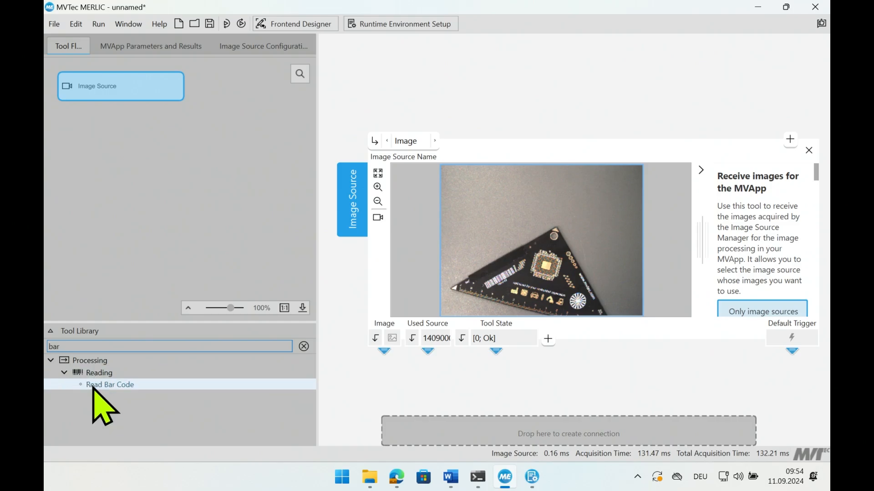
double_click(110, 384)
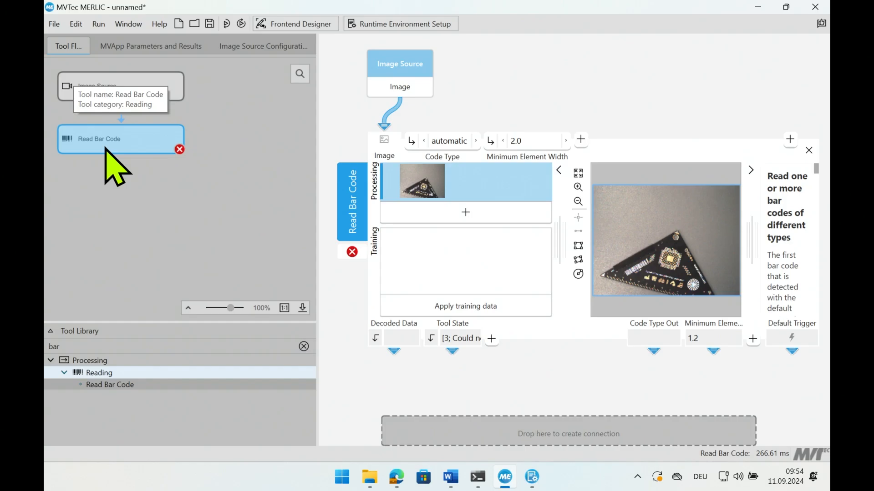
mouse_move(66, 295)
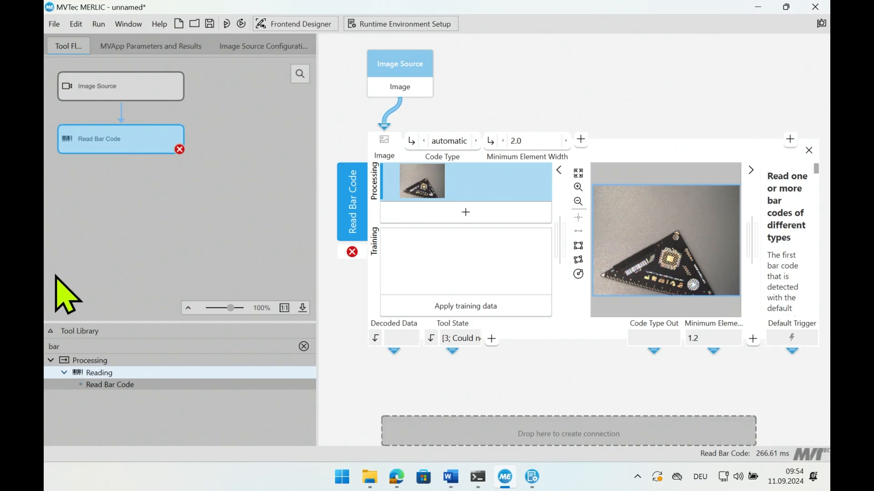
text(inv)
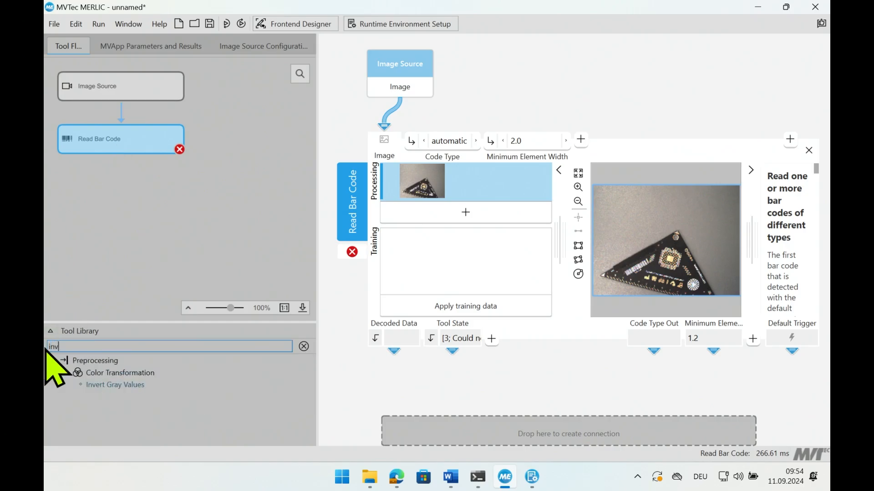
- Add Invert Gray Values and rewire Read Bar Code to take the inverted image
click(115, 384)
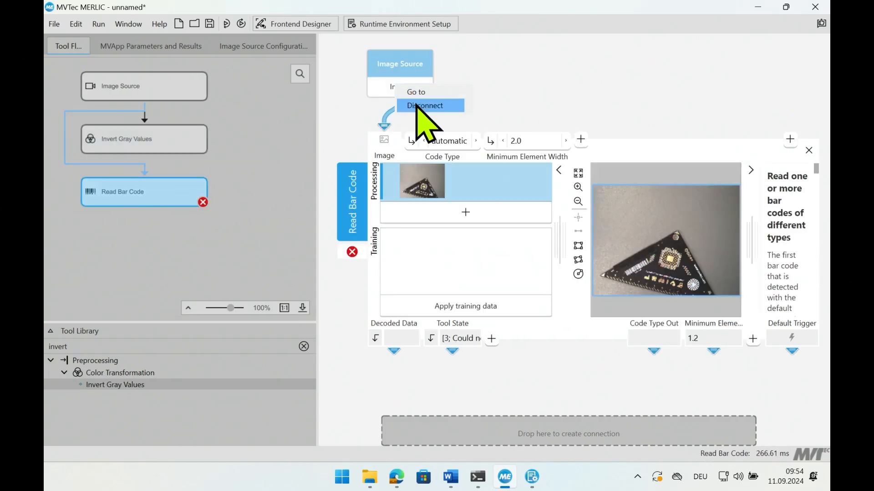
click(425, 105)
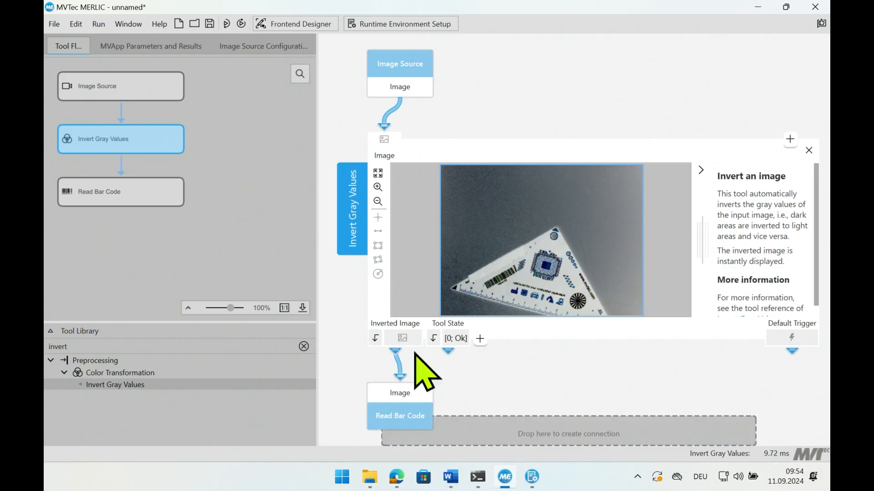
click(120, 192)
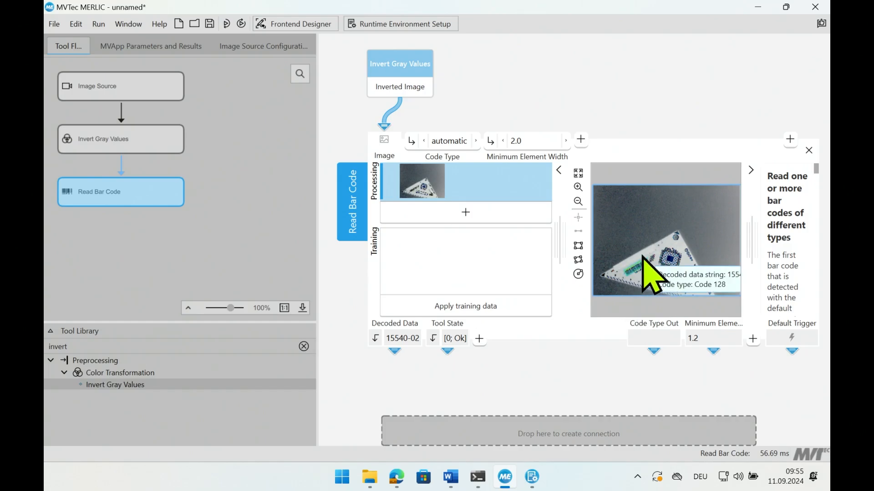
mouse_move(381, 343)
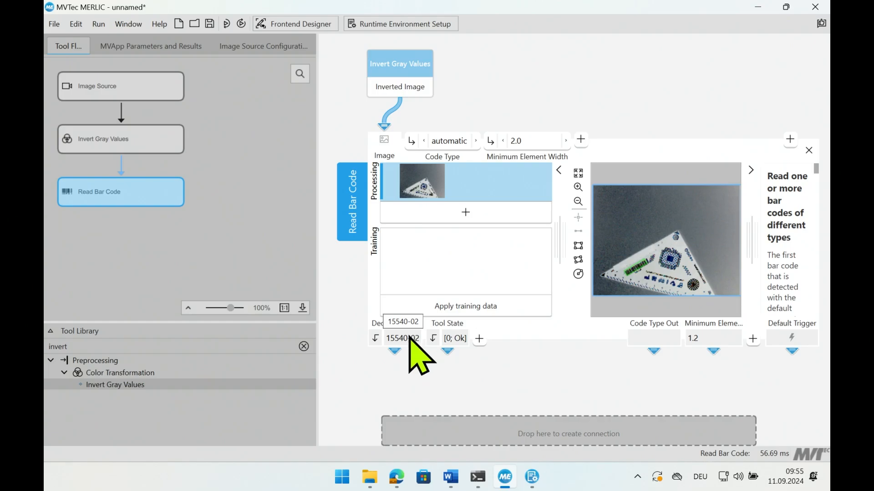
mouse_move(162, 105)
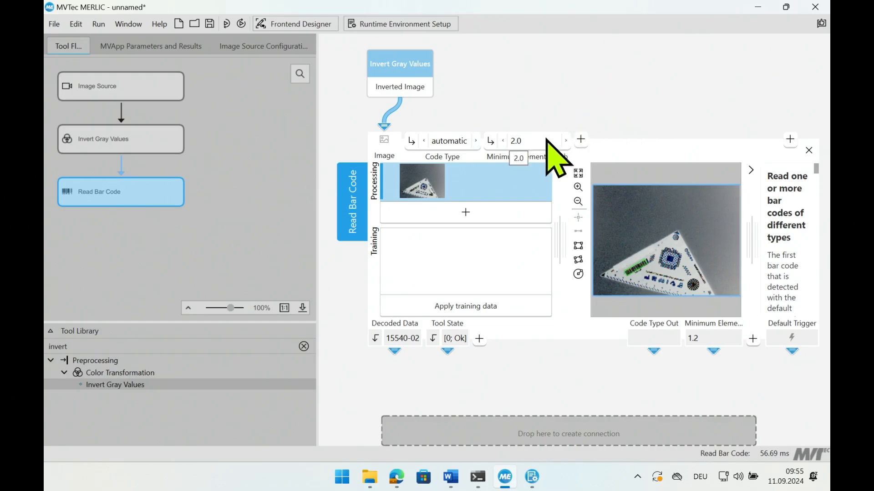
- Expose Minimum Element Width as an MVApp parameter
right_click(535, 156)
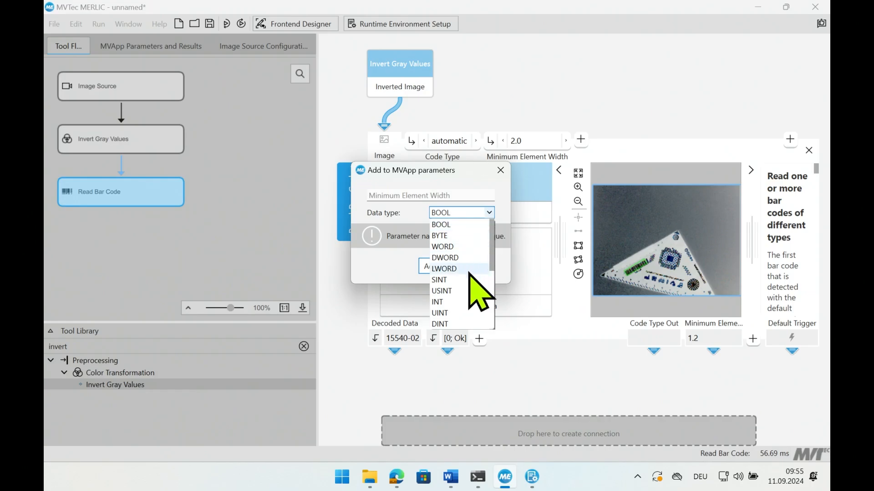
mouse_move(471, 306)
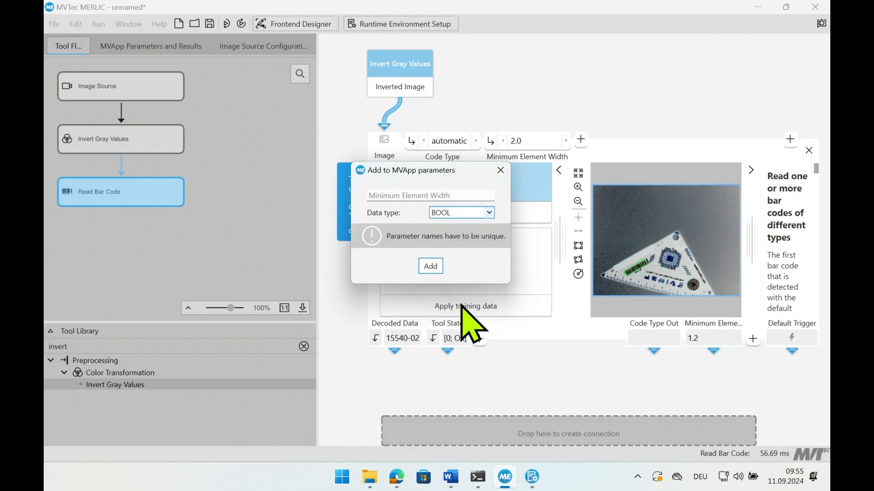
click(500, 170)
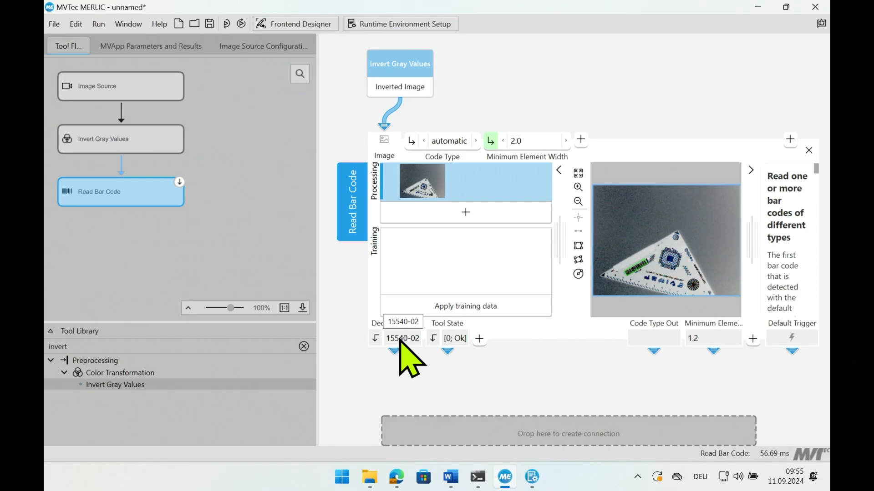
- Expose Decoded Data as an MVApp result of type WORD
right_click(403, 339)
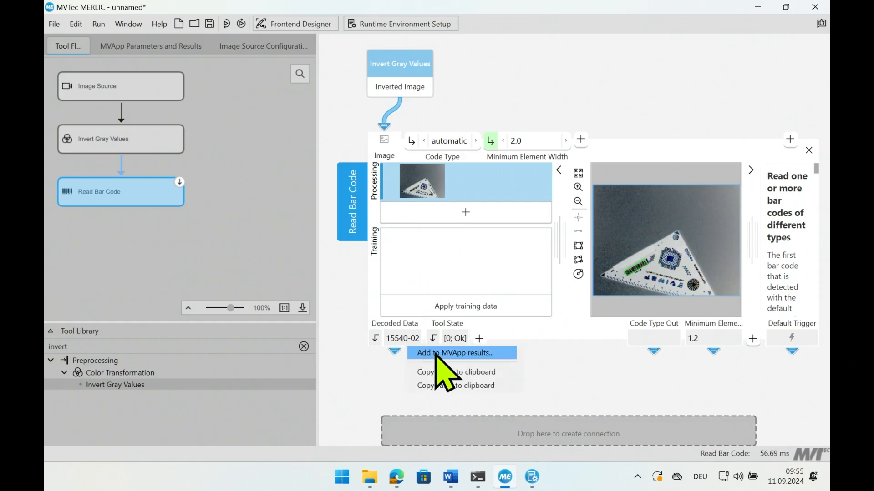
click(455, 353)
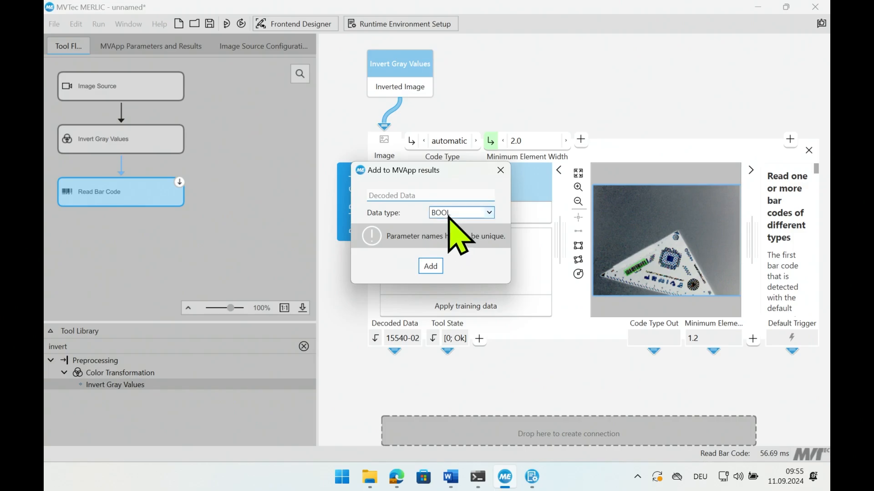
click(461, 212)
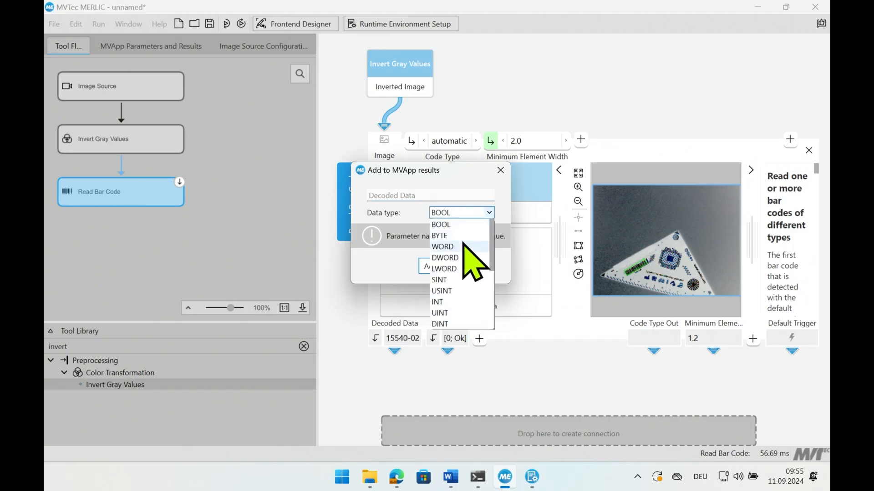
click(501, 170)
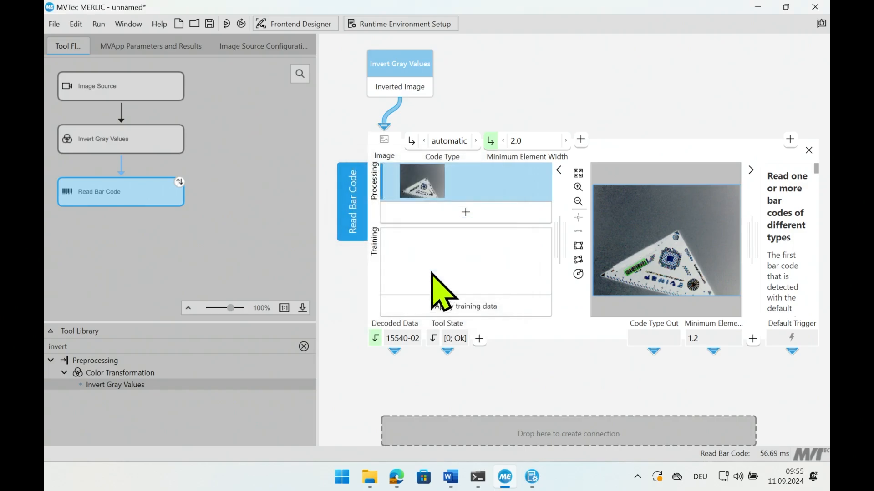
click(150, 46)
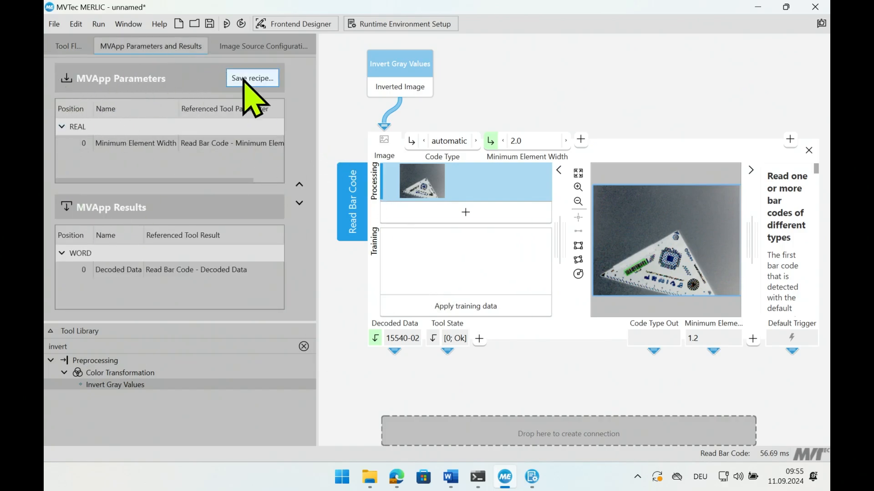
- Save the vision app as read_bar_code.mvapp from the Save recipe dialog
click(252, 79)
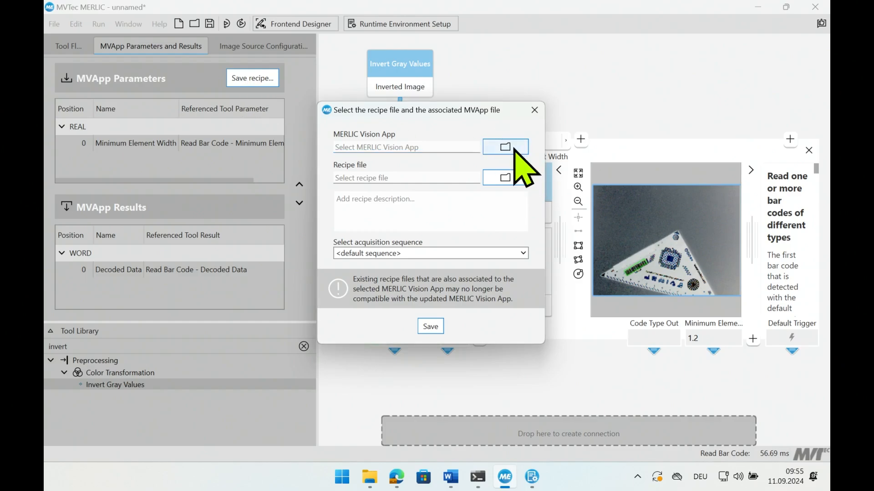
click(504, 146)
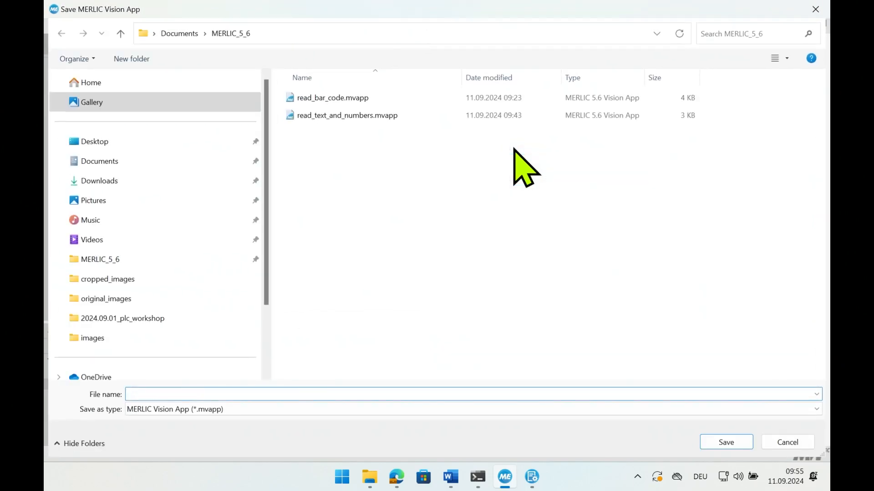
click(333, 97)
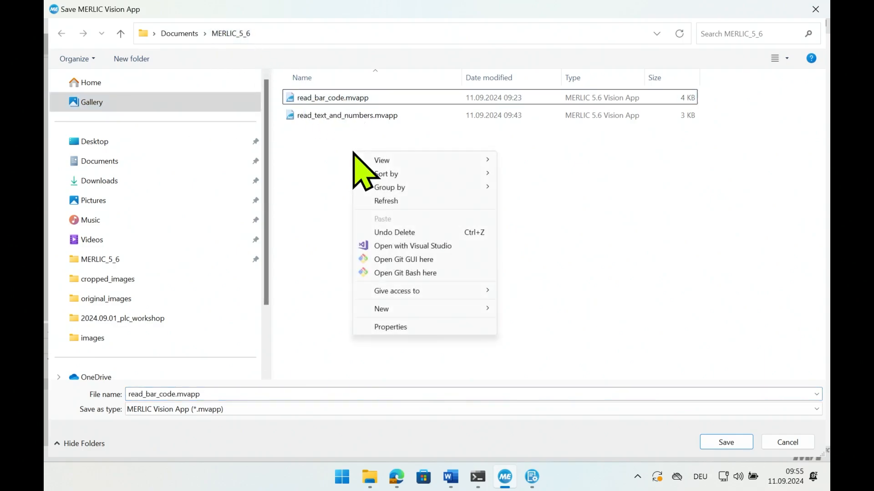
mouse_move(521, 325)
text(live_example)
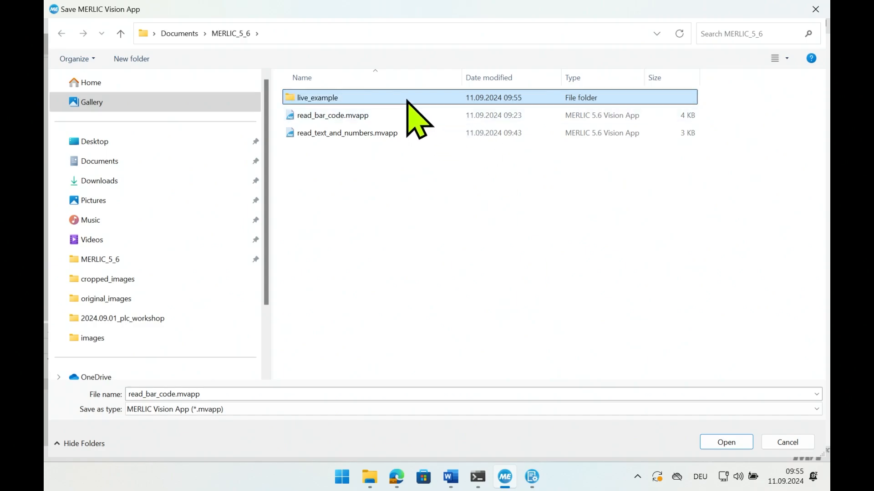
double_click(317, 97)
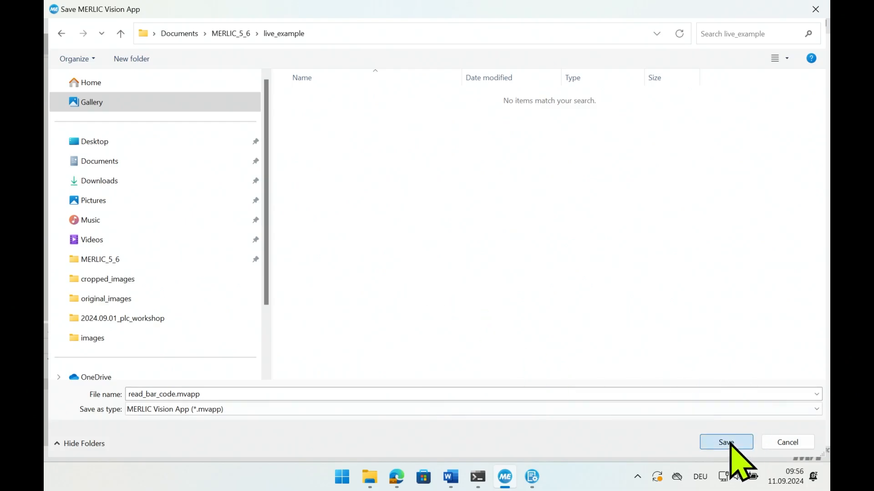
click(725, 442)
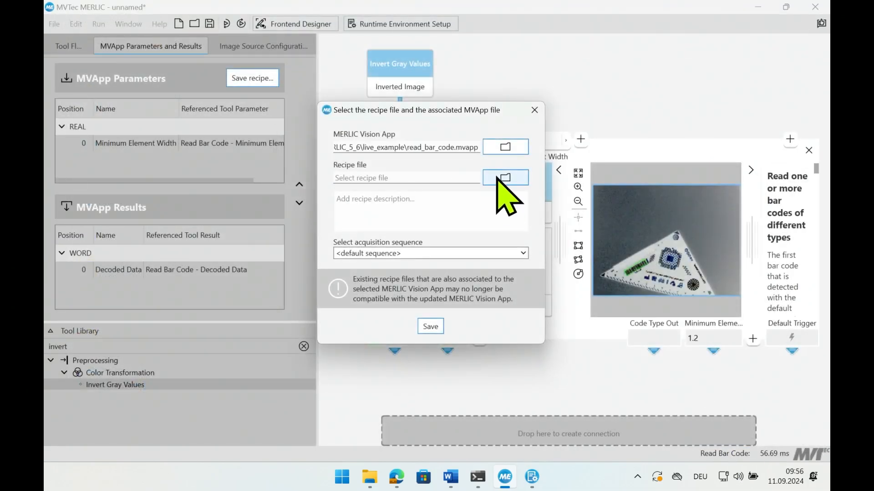
- Save the recipe as read_bar_code.mrcp linked to the read_bar_code_is_param acquisition sequence
click(505, 178)
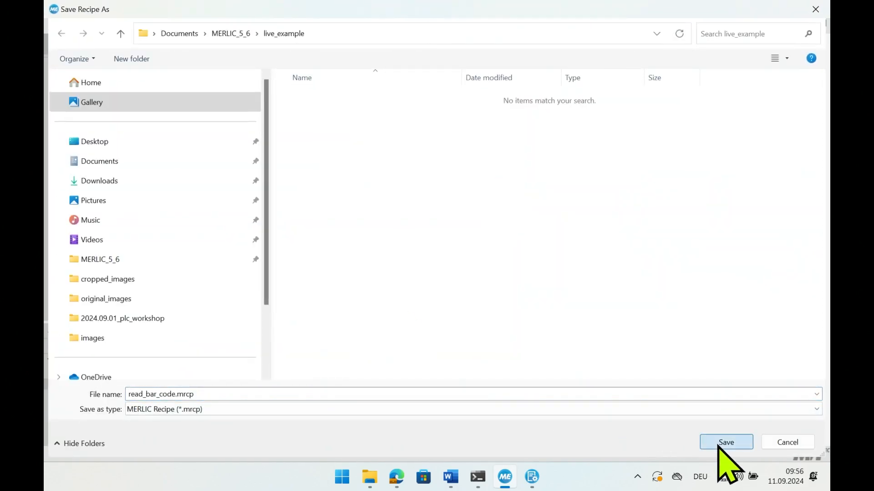
click(725, 442)
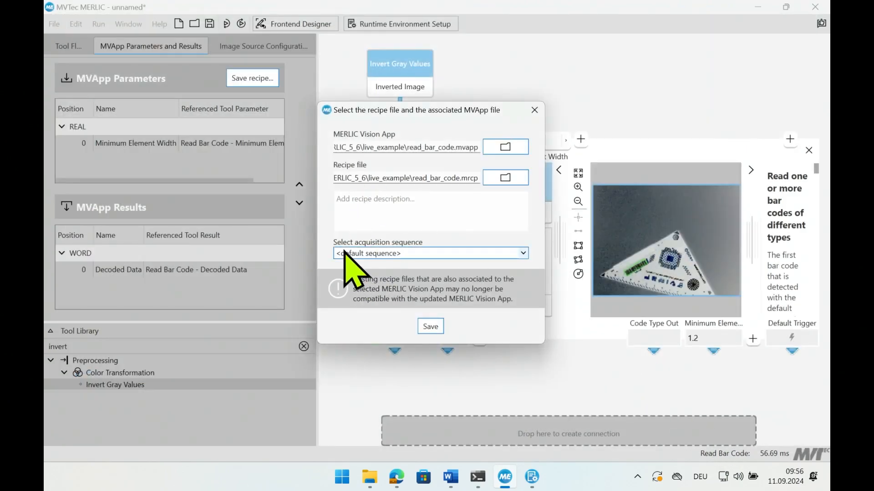
mouse_move(420, 265)
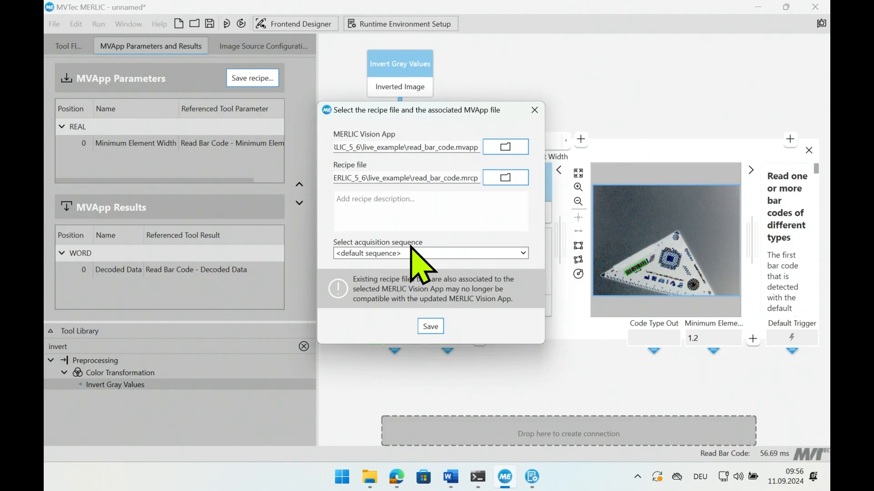
mouse_move(354, 268)
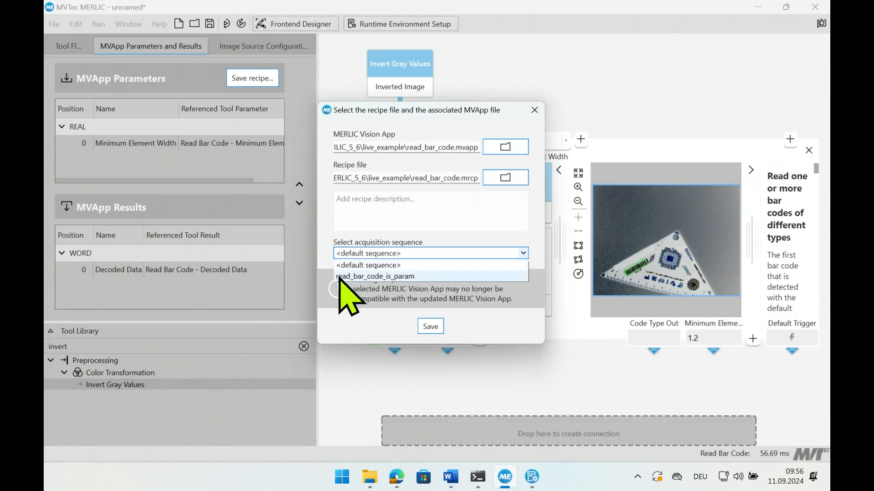
mouse_move(396, 295)
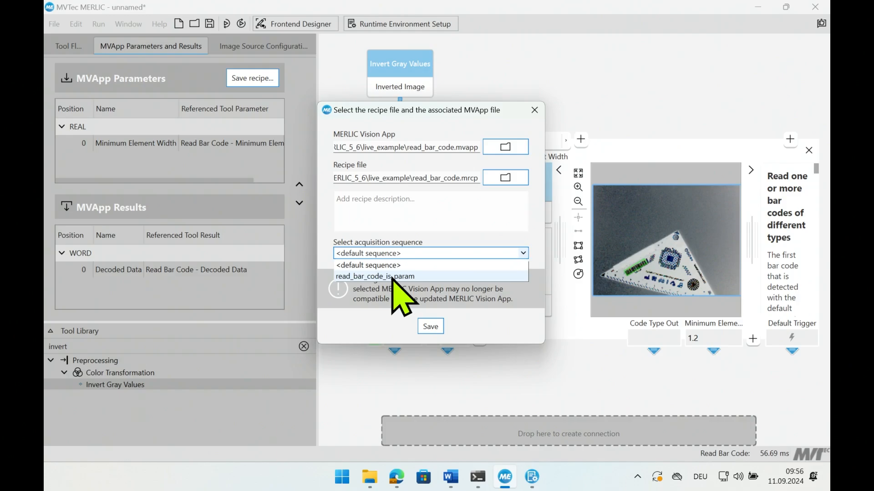
click(374, 275)
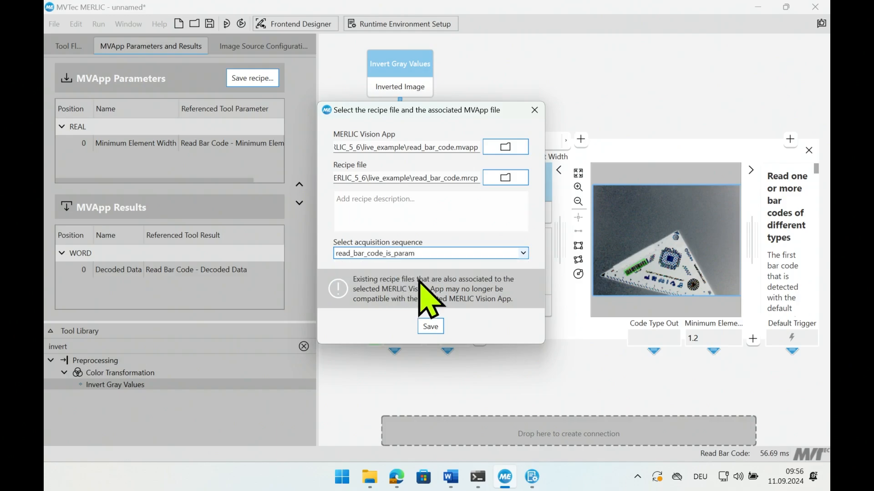
click(430, 326)
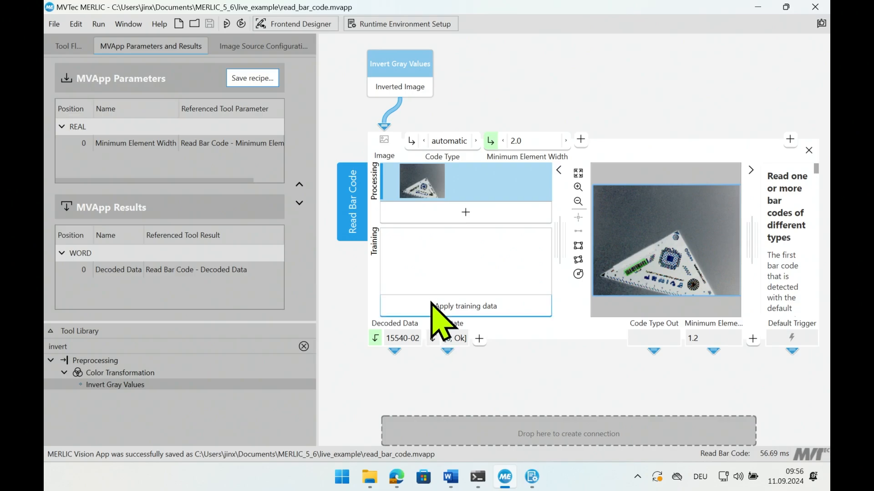
mouse_move(465, 306)
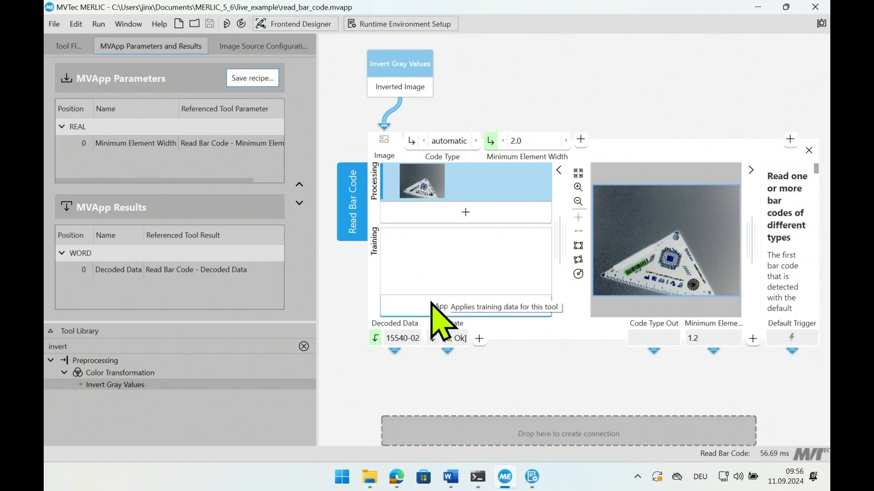
- Reopen the Runtime Environment Setup showing read_bar_code_is_param as active sequence
click(400, 23)
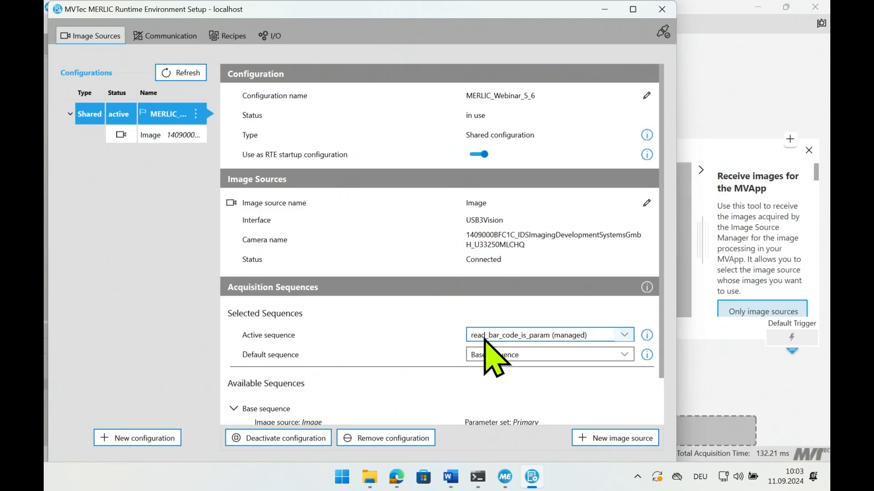
mouse_move(543, 356)
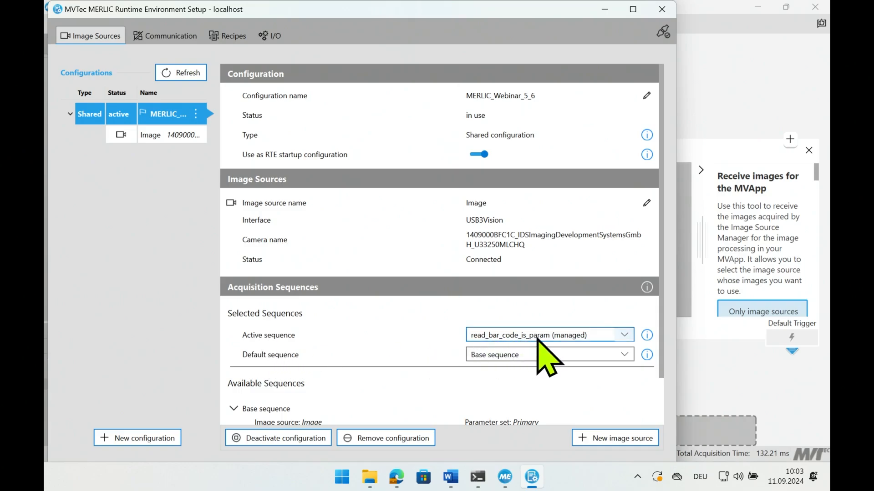
mouse_move(543, 399)
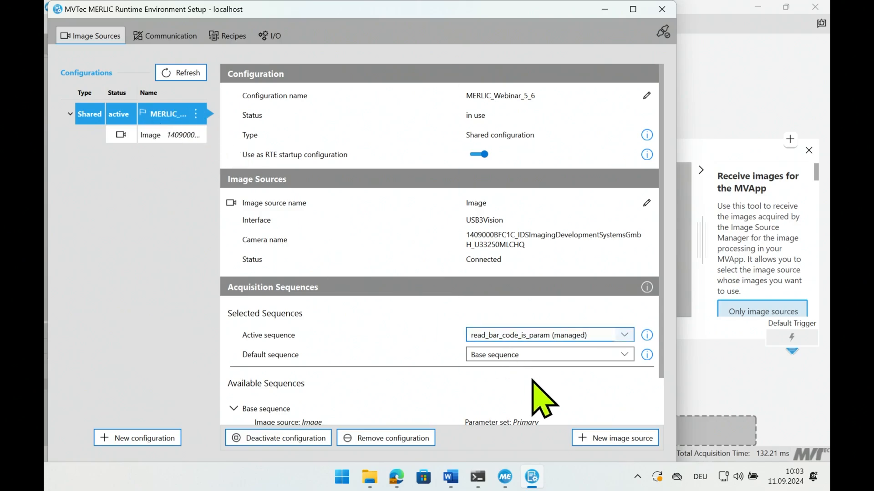
- Adjust the camera Exposure Time slider to about 104392 for a brighter image
click(149, 135)
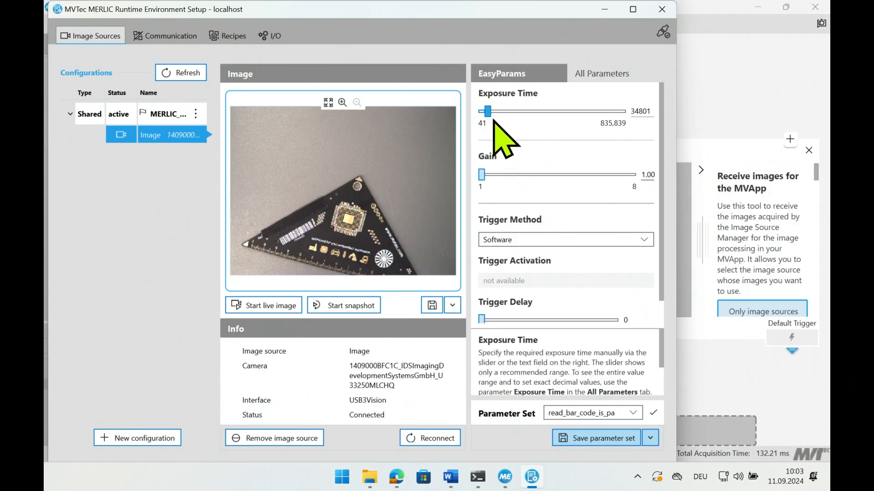
drag(486, 111, 544, 111)
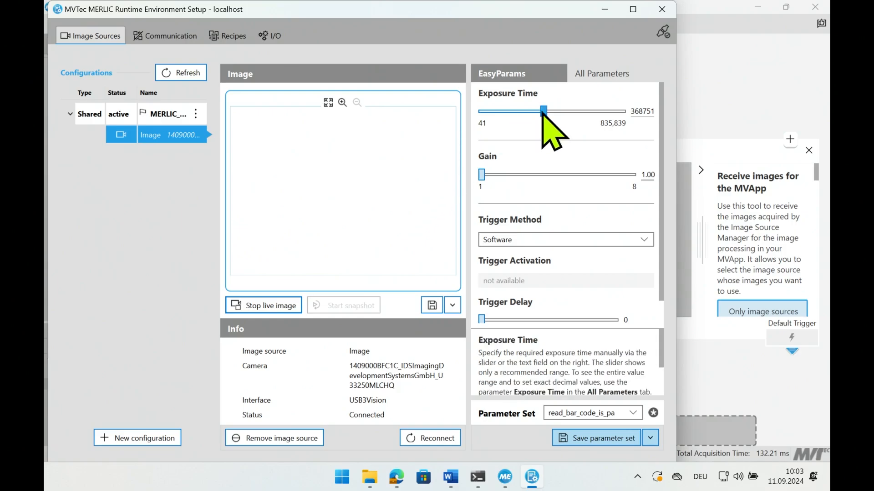
drag(543, 110, 509, 110)
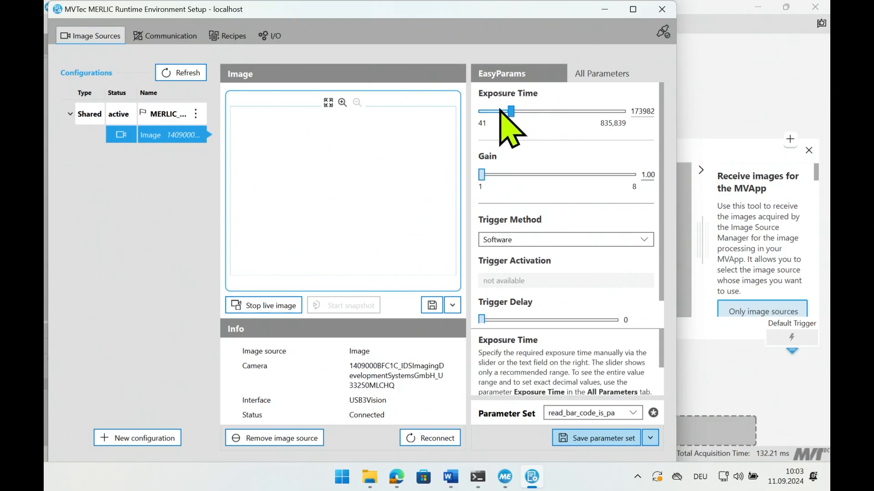
drag(511, 111, 498, 111)
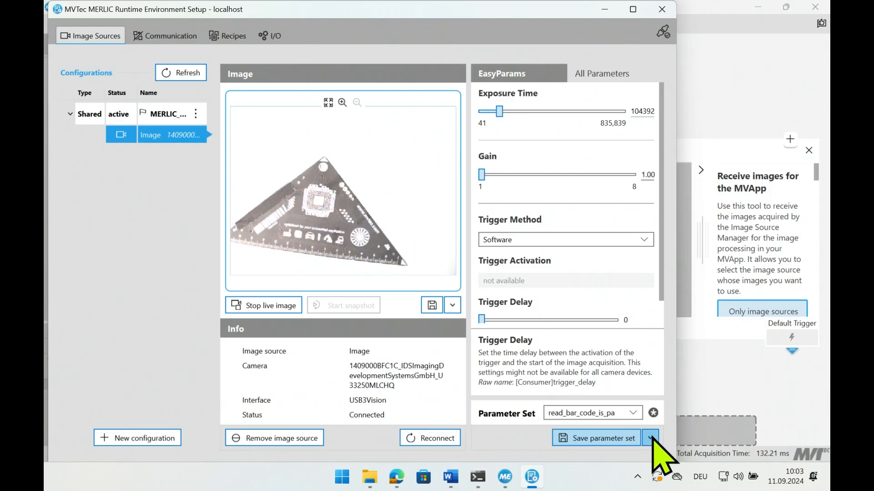
- Save the brighter settings as a new parameter set named bright
click(649, 437)
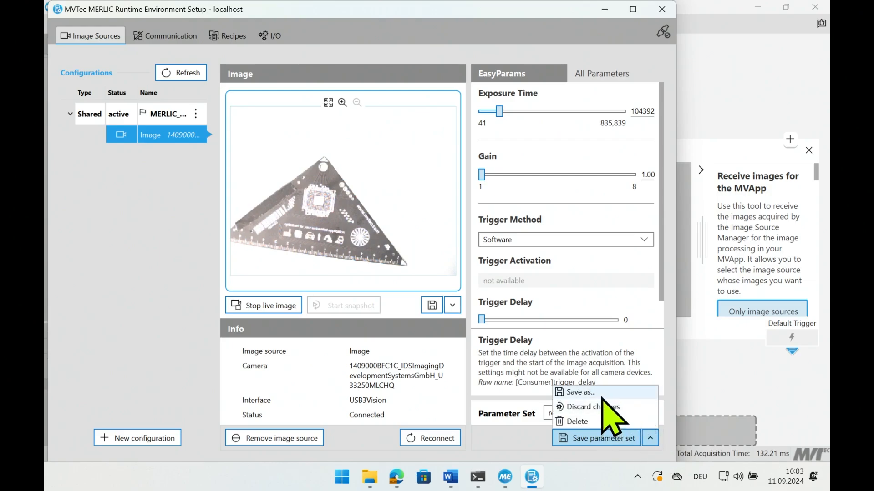
click(578, 391)
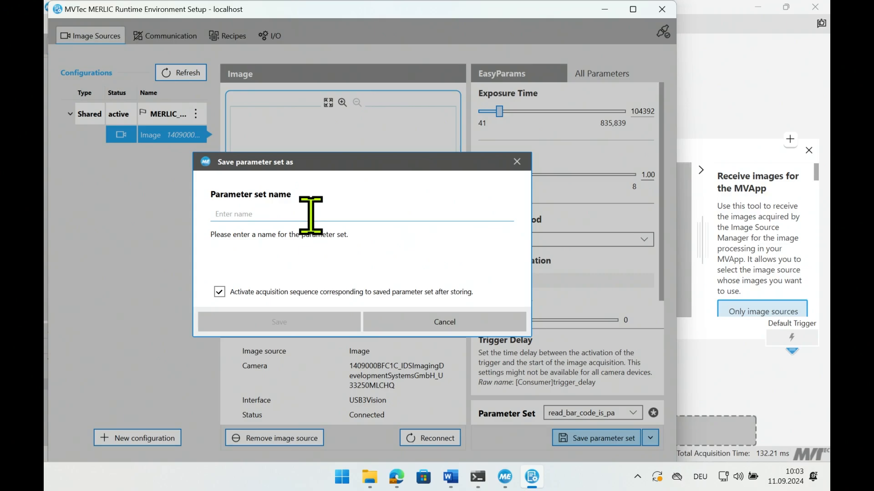
text(bright)
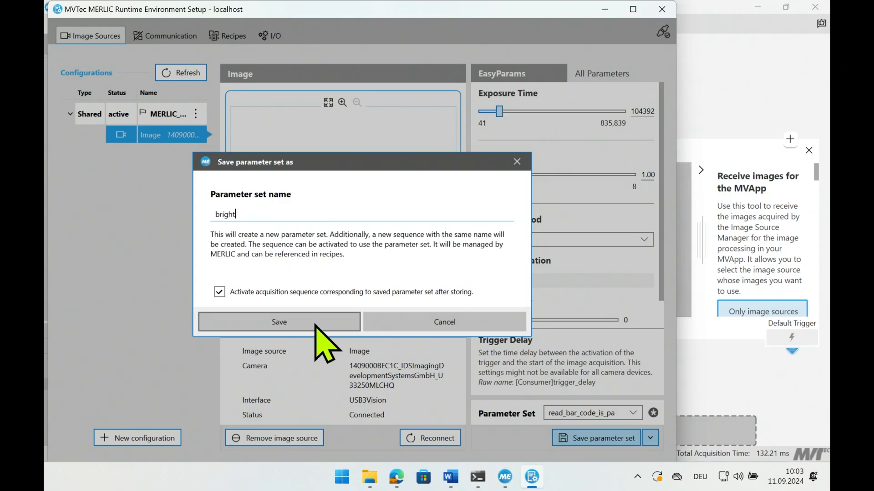
click(278, 321)
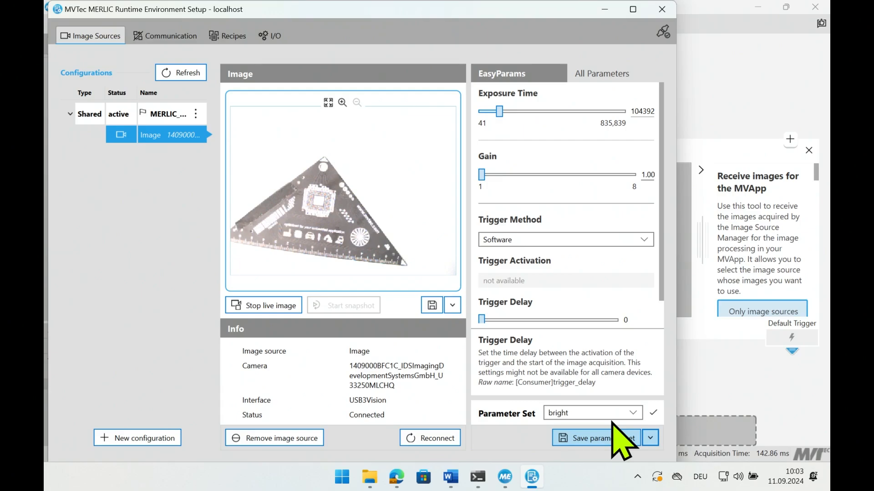
mouse_move(543, 234)
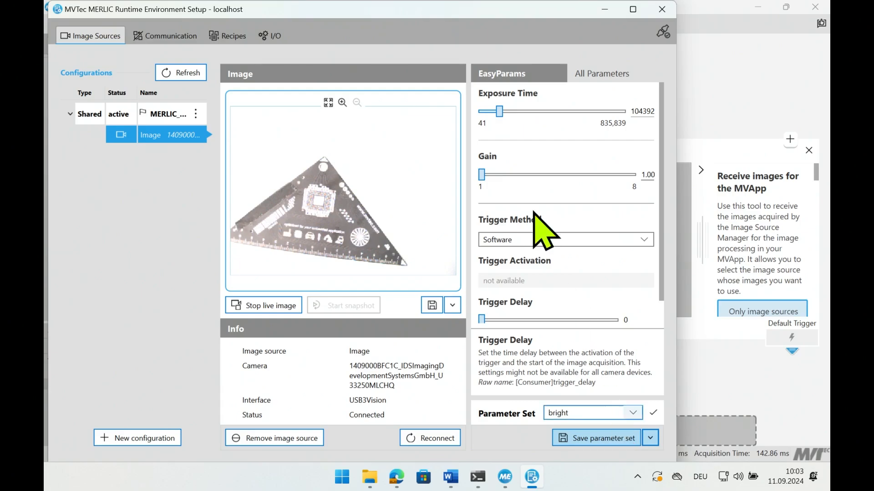
- Lower Exposure Time to about 16248 and save it as a new parameter set 'dark'
drag(498, 111, 485, 111)
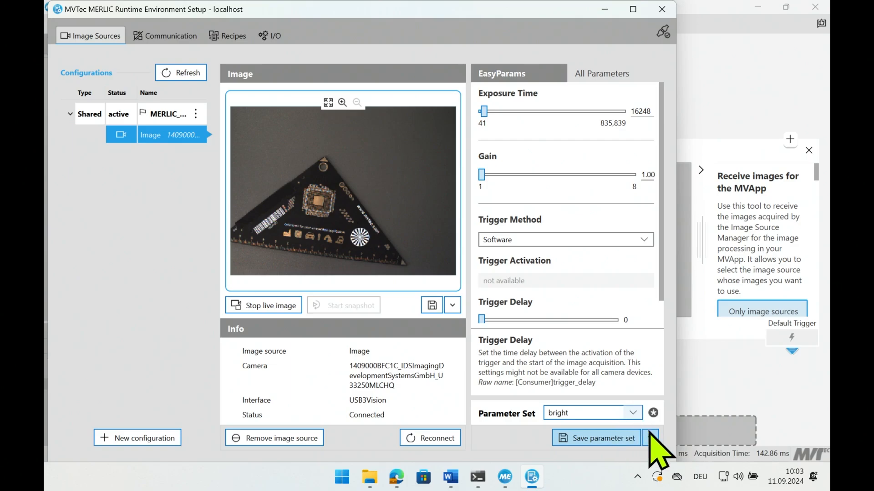
click(649, 438)
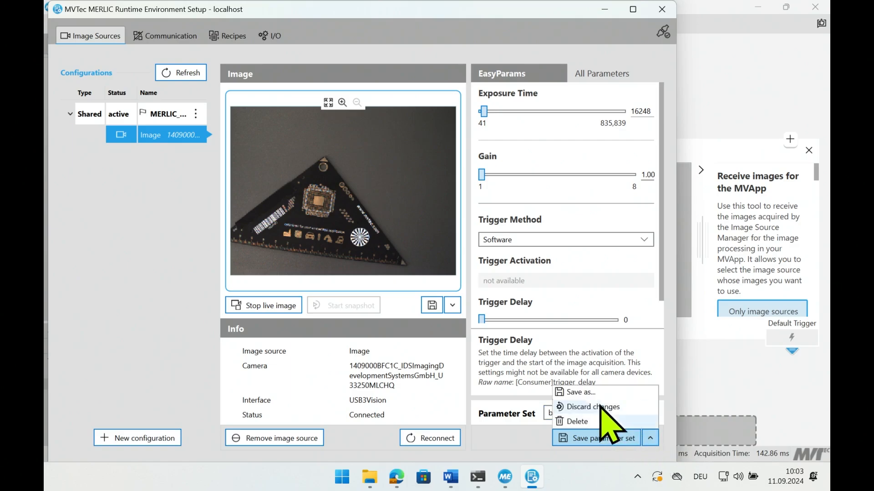
click(577, 392)
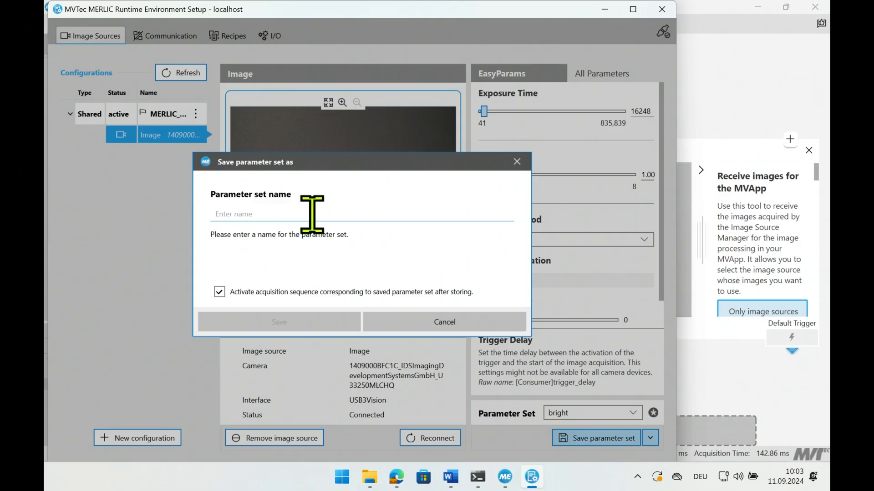
text(dark)
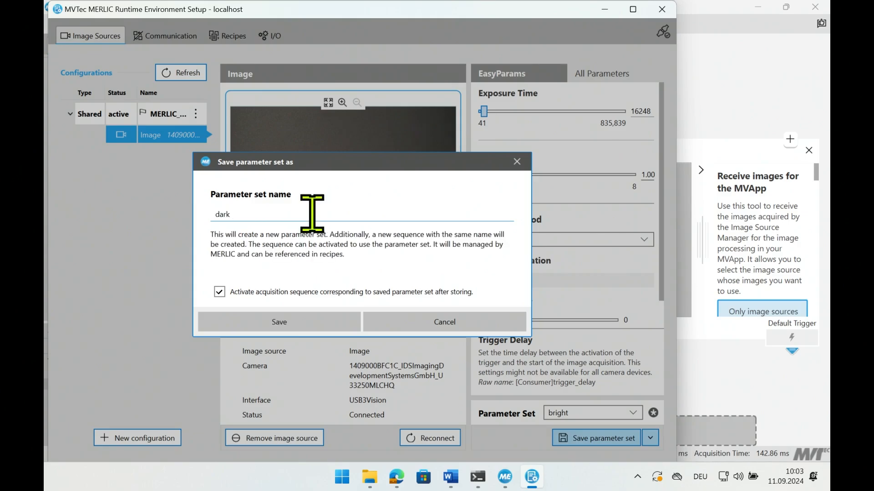
click(278, 321)
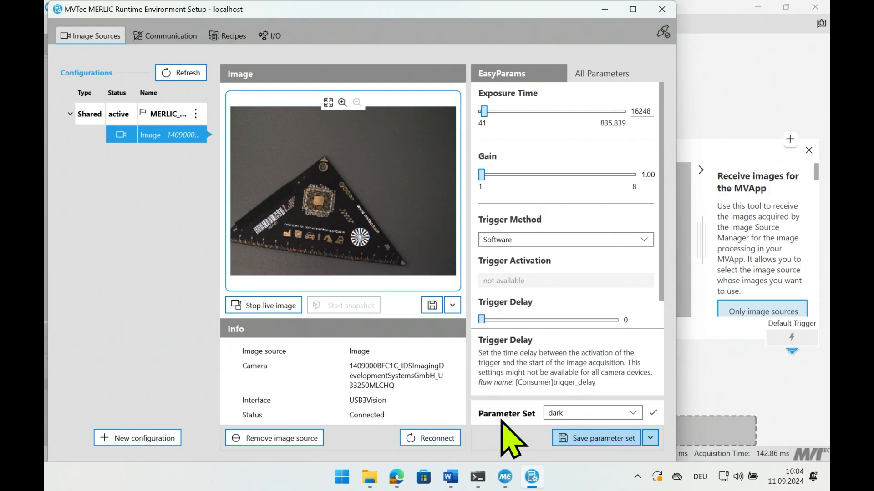
mouse_move(520, 441)
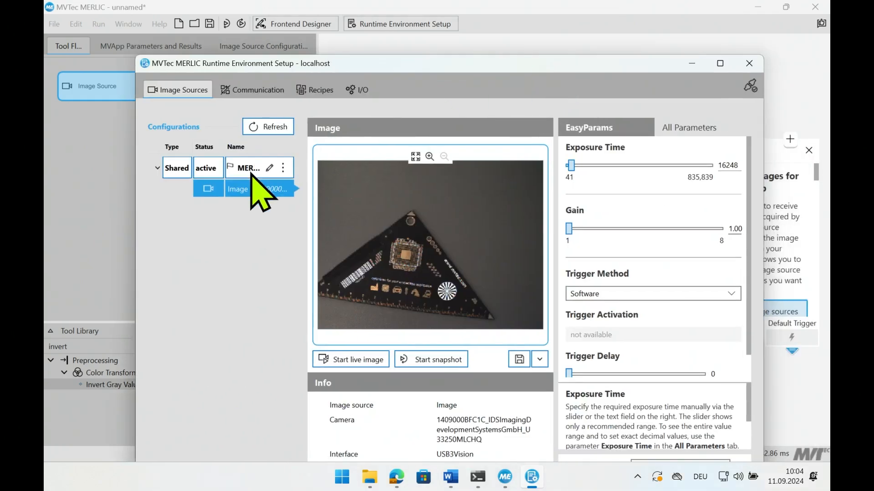
- View the shared configuration and acquire a single image with the dark sequence
click(251, 167)
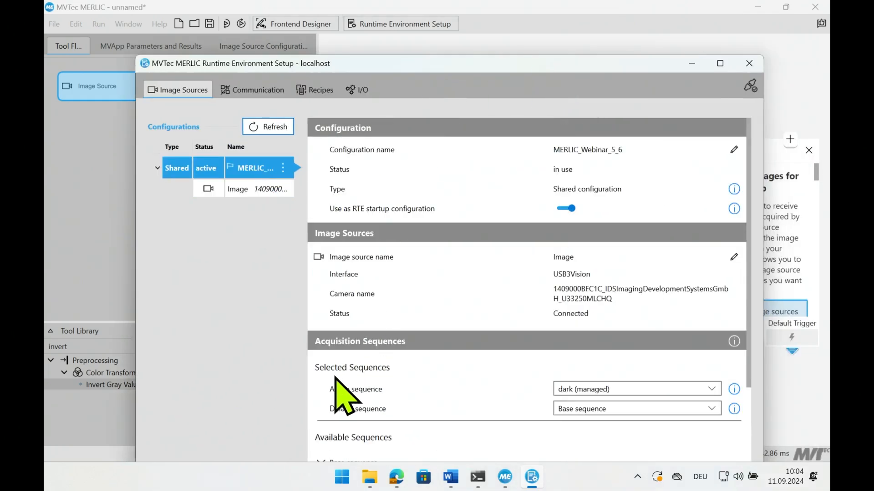
mouse_move(351, 412)
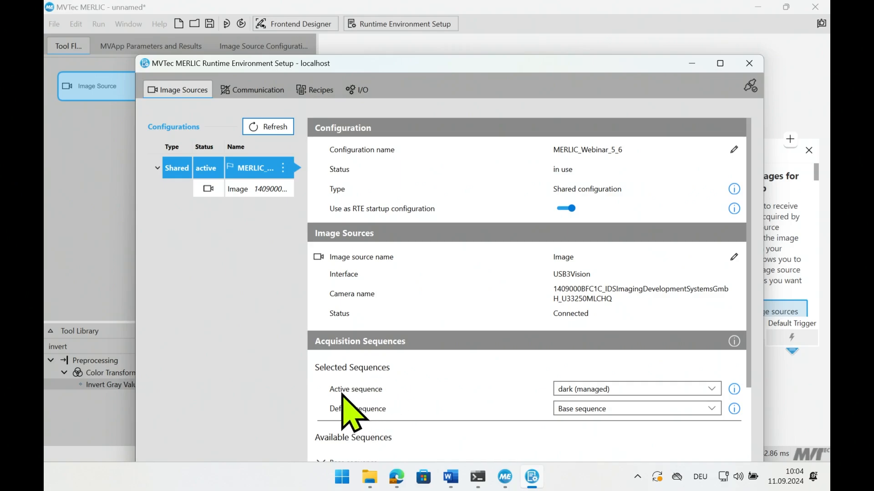
mouse_move(384, 412)
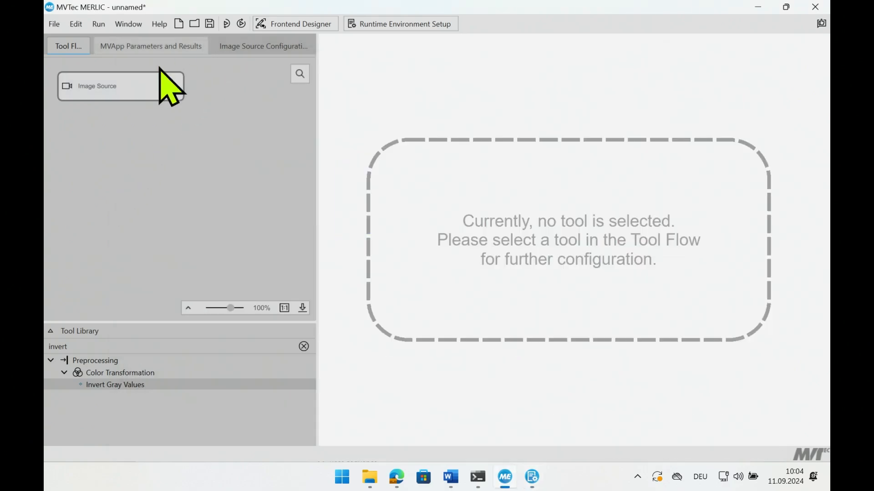
click(120, 85)
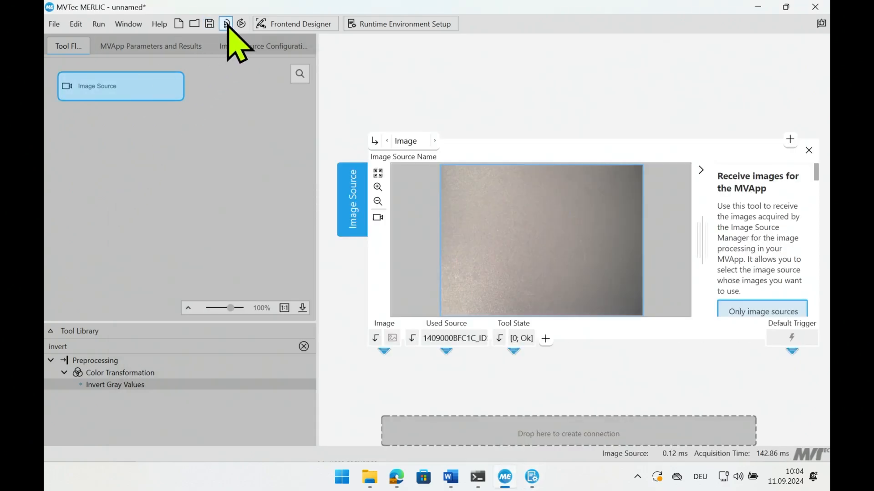
click(225, 24)
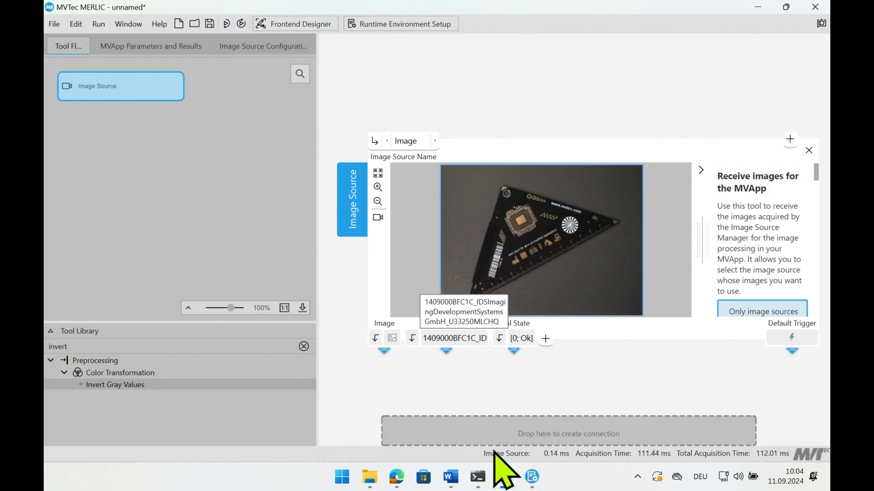
- Make 'bright (managed)' the active sequence and view the newly acquired image
click(399, 24)
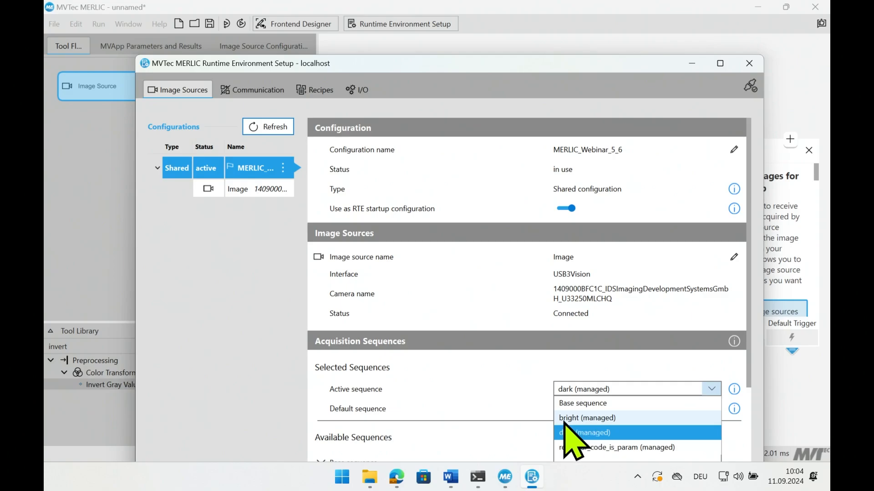
click(587, 418)
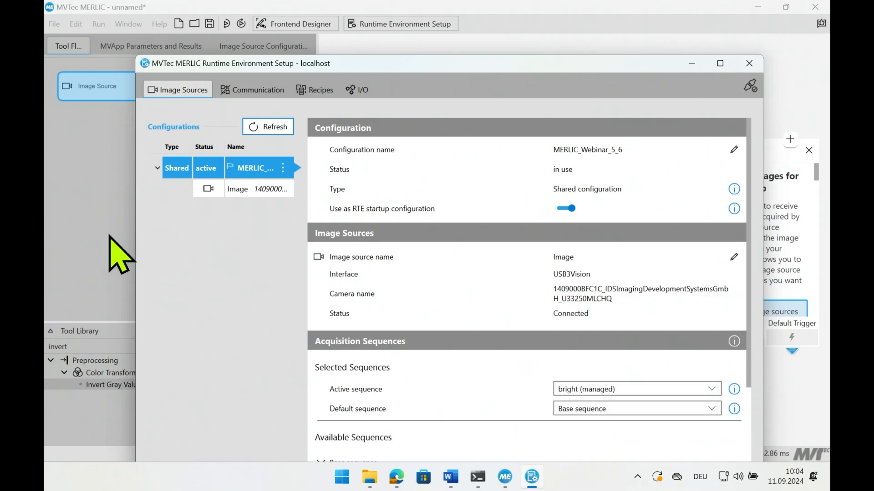
click(749, 63)
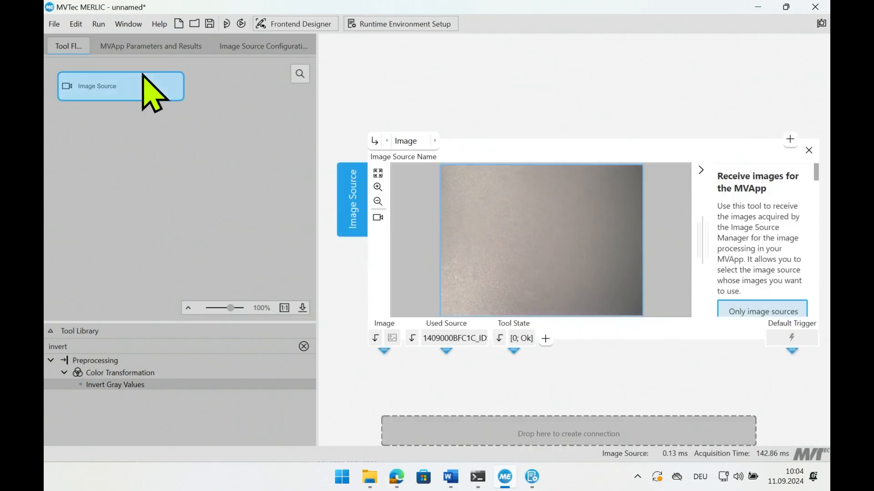
click(226, 24)
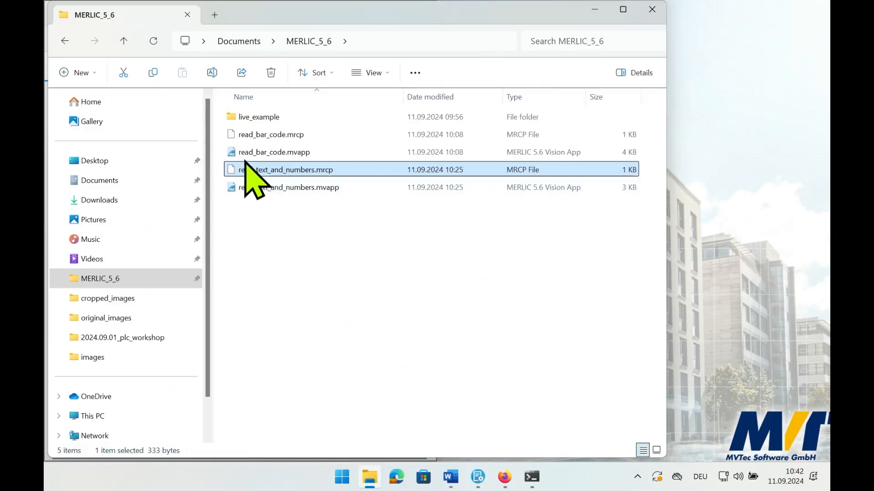
mouse_move(294, 162)
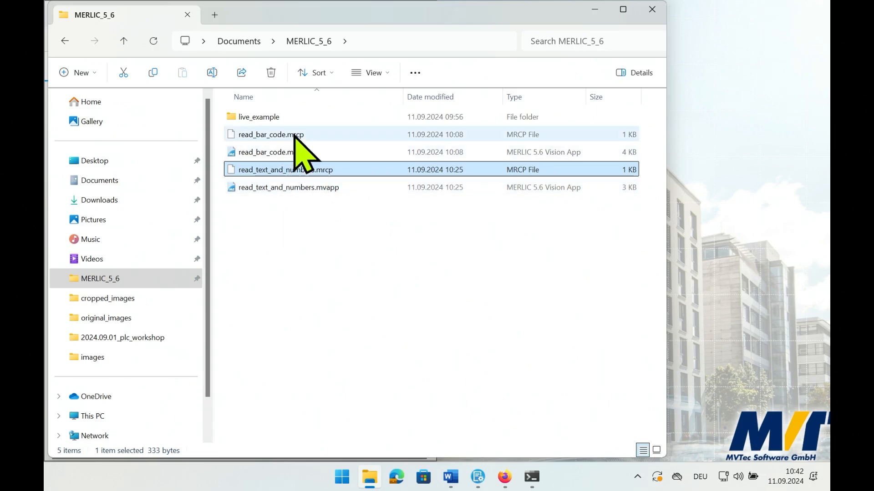
- Select the read_bar_code.mrcp recipe file in the MERLIC_5_6 folder
click(270, 135)
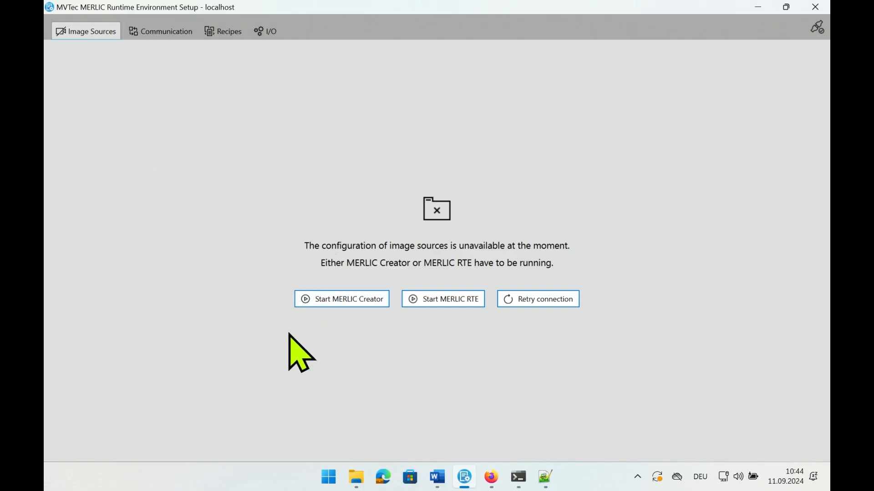
mouse_move(450, 300)
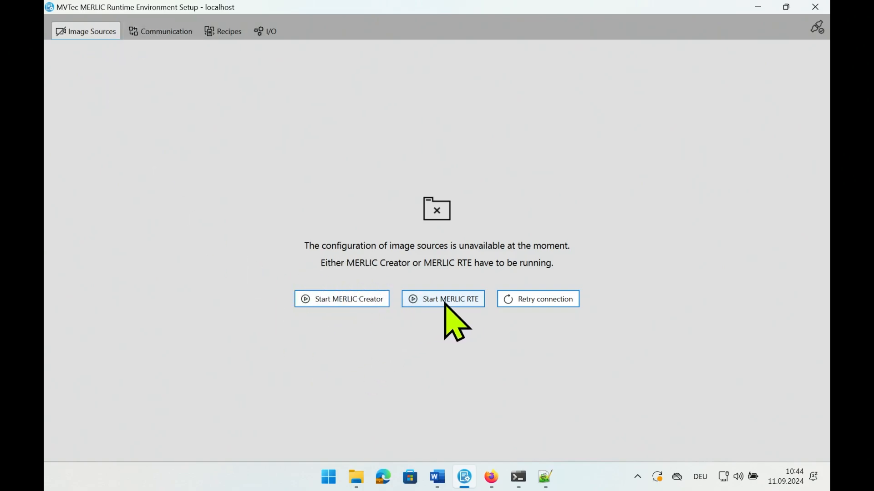
- Start MERLIC RTE so its console logs startup and license messages
click(442, 299)
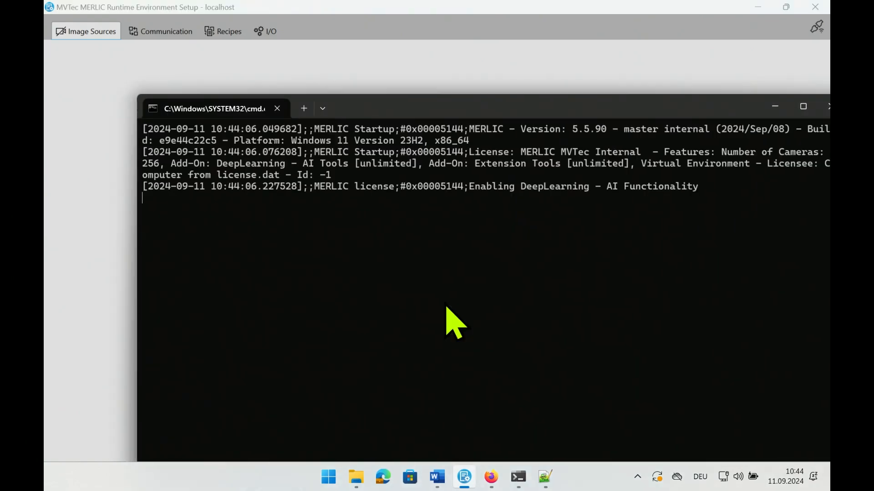
mouse_move(774, 107)
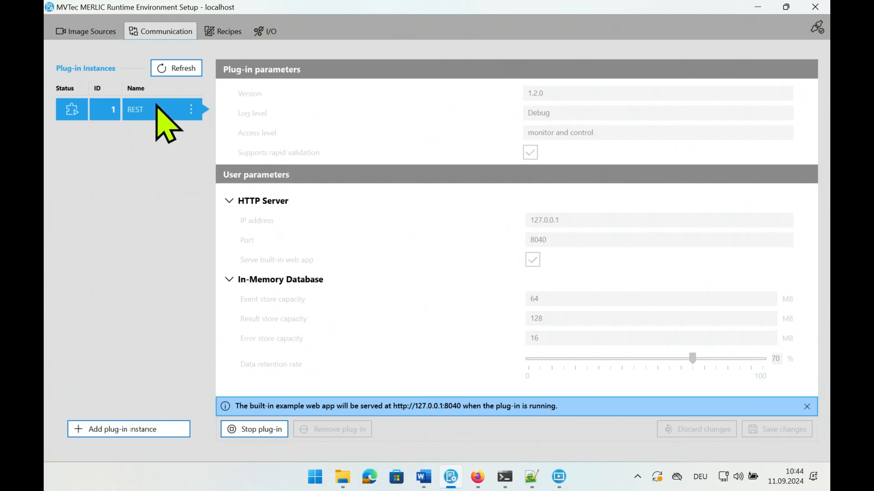
mouse_move(404, 406)
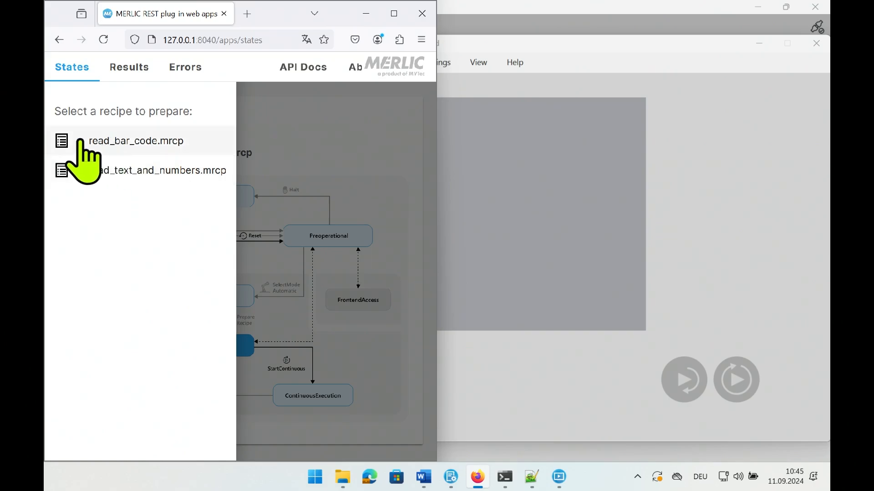
- Prepare read_bar_code.mrcp so the Frontend decodes 15540-02
click(136, 140)
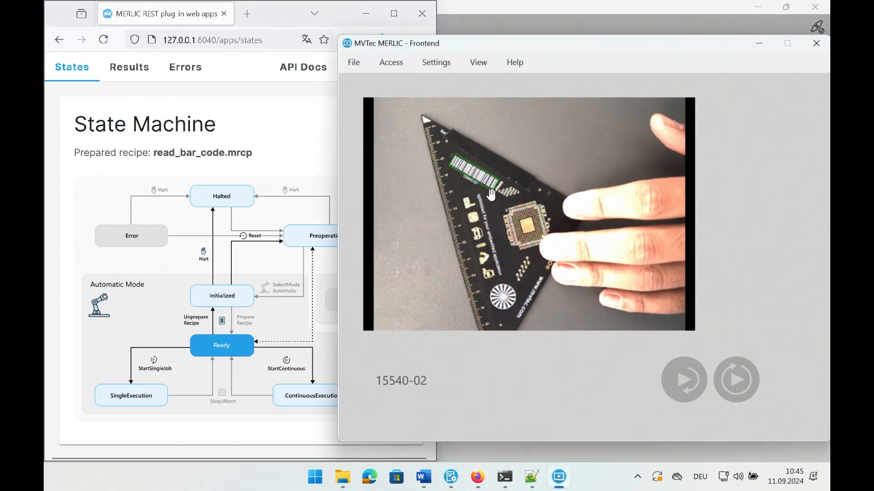
mouse_move(462, 409)
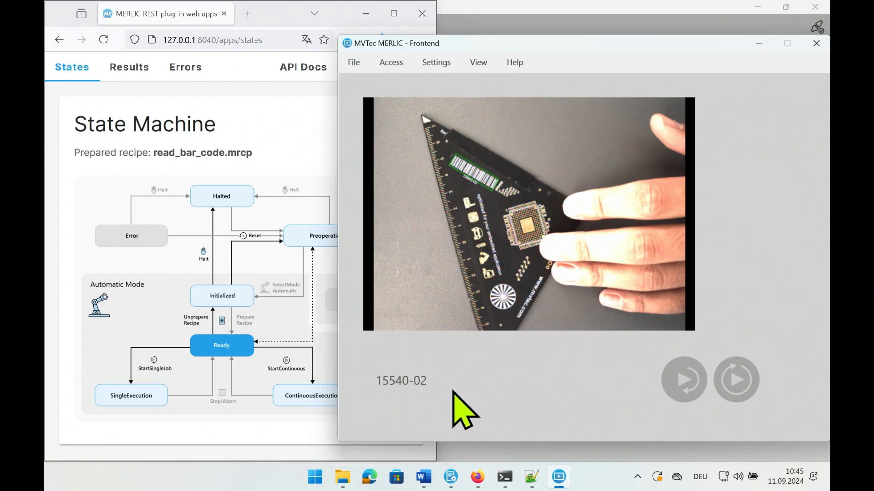
mouse_move(644, 388)
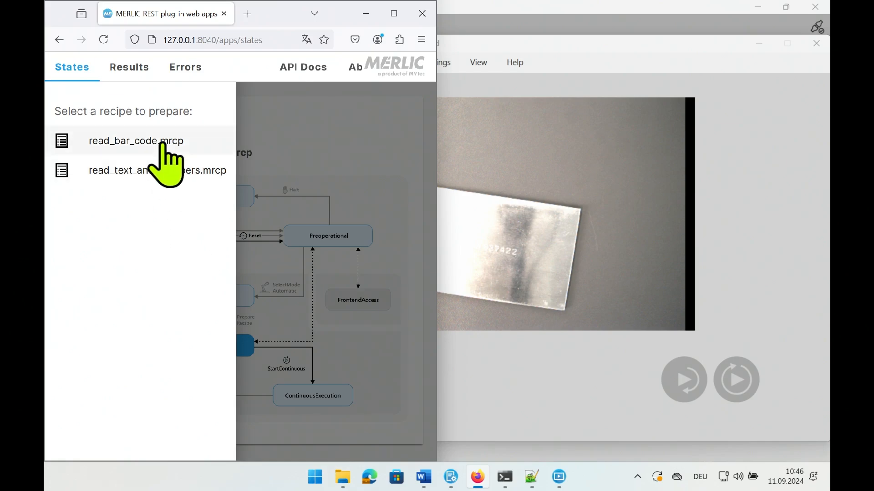
mouse_move(132, 184)
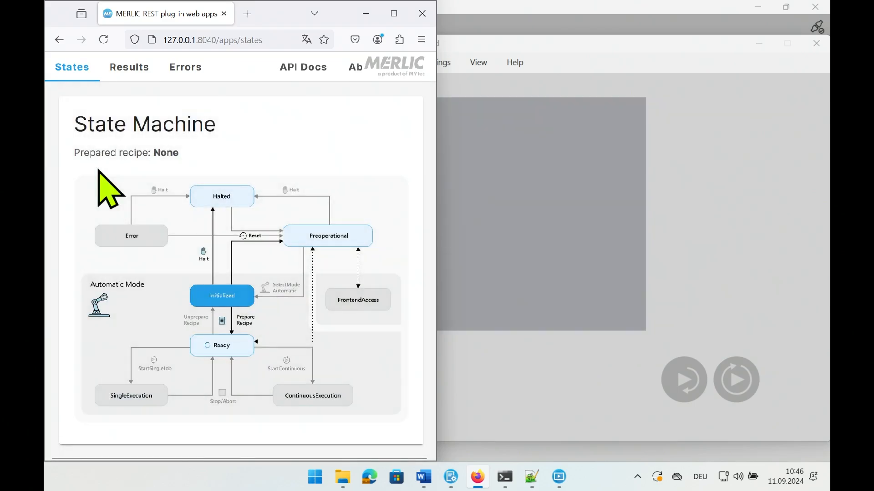
mouse_move(520, 273)
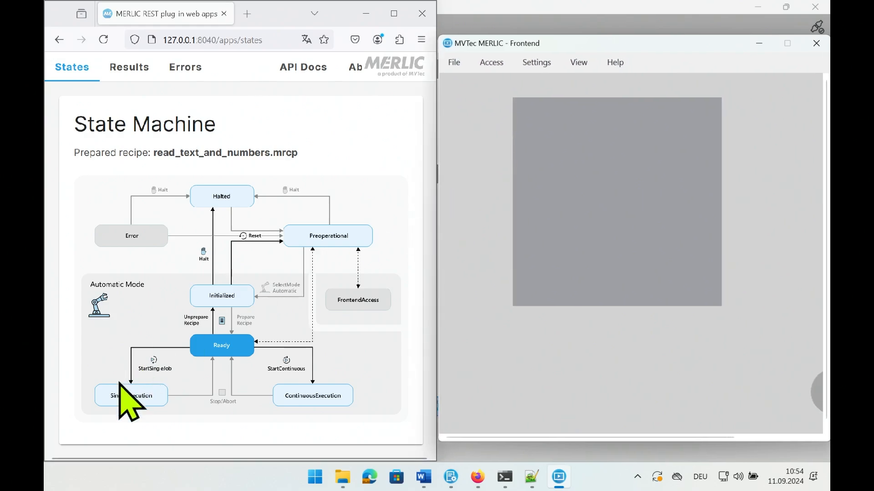
- Run single execution jobs so the Frontend reads [SN; 937422]
click(130, 395)
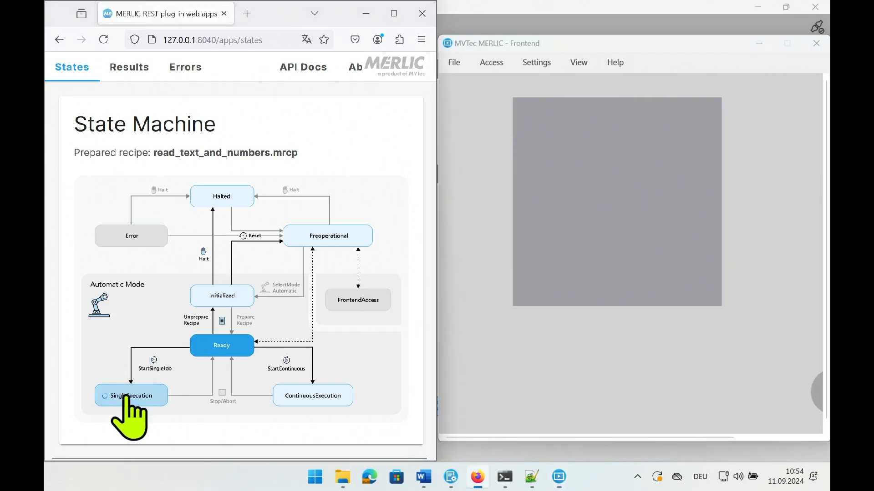
click(130, 396)
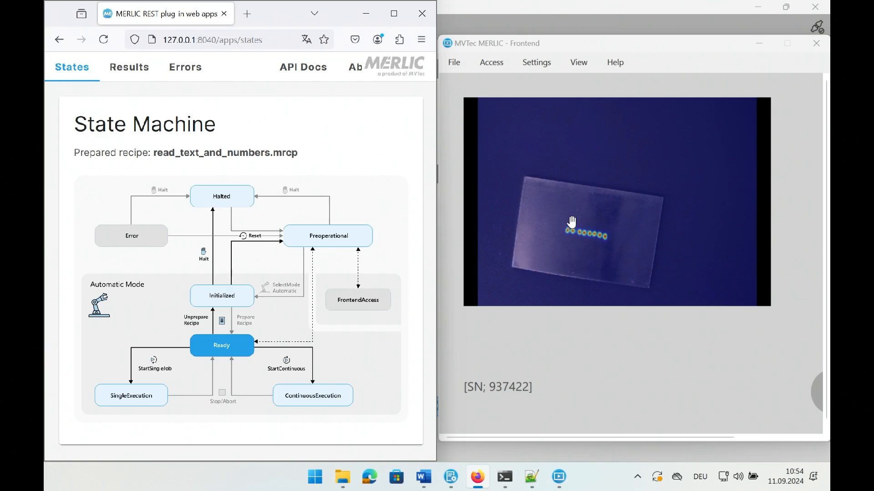
mouse_move(554, 233)
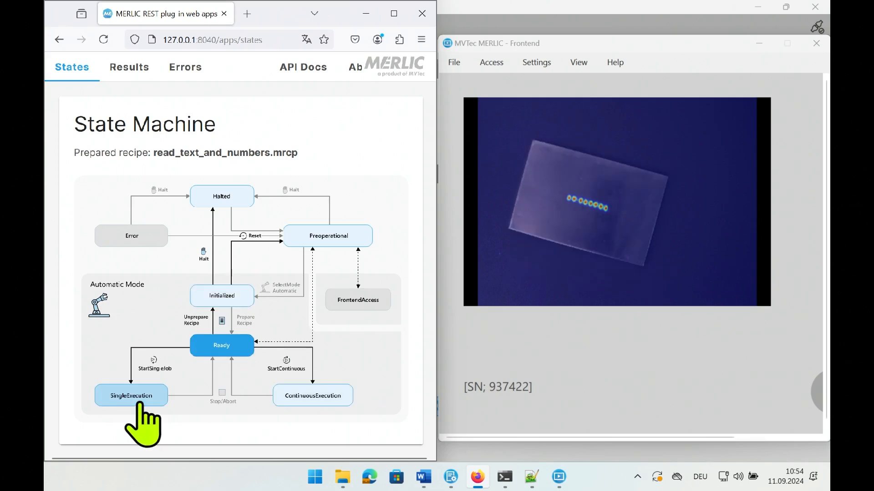
click(130, 396)
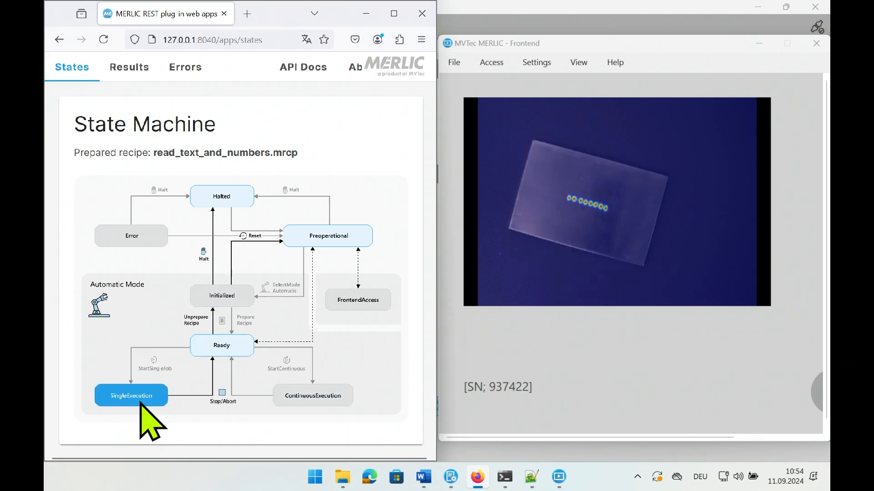